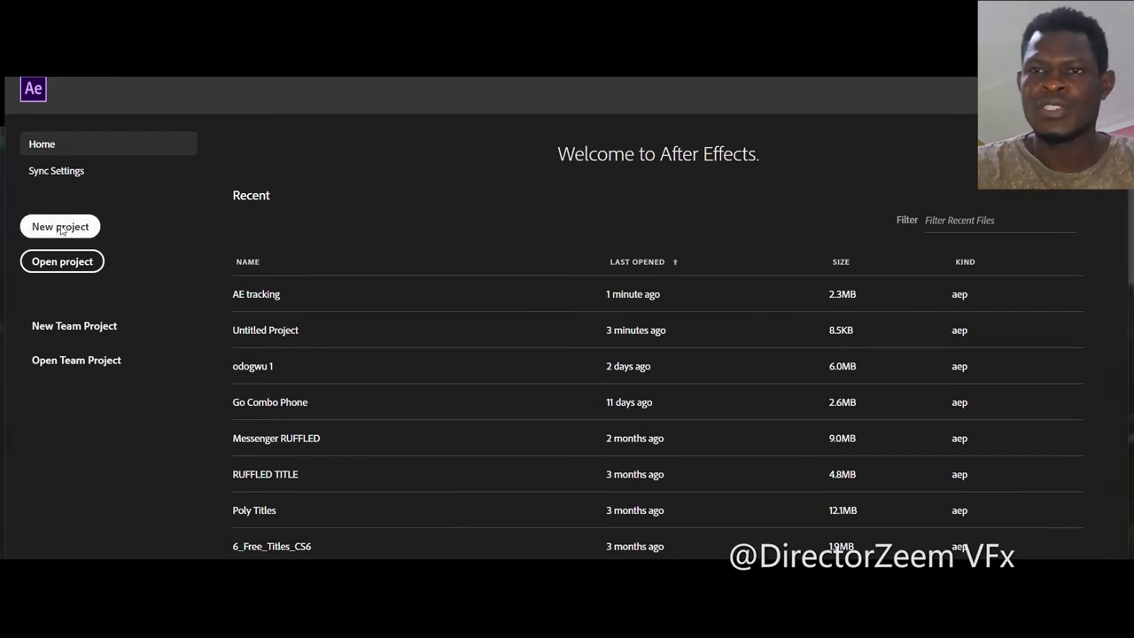
- Start a new project and create Comp 1 from the HDTV 1080 24 preset (1920×1080, 24 fps)
left_click(60, 226)
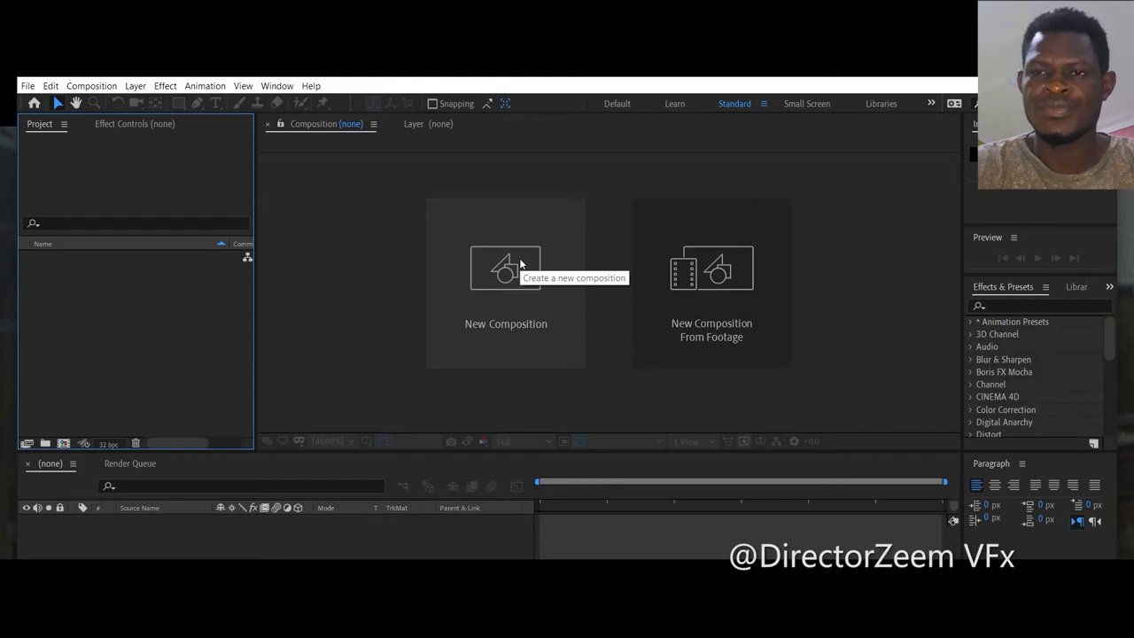
left_click(505, 269)
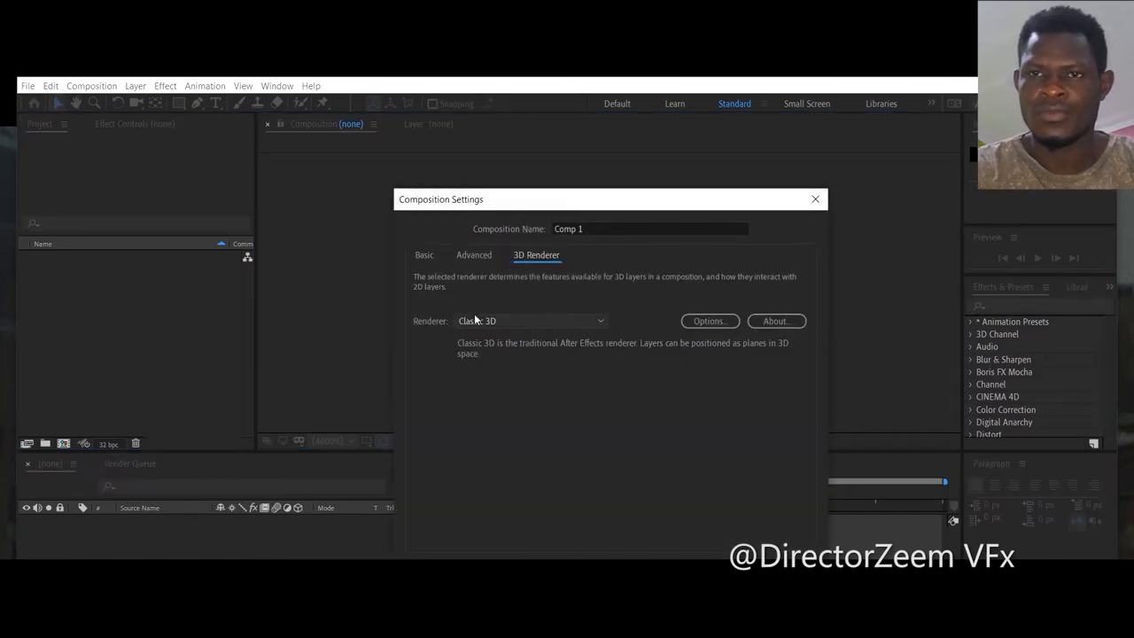
mouse_move(754, 264)
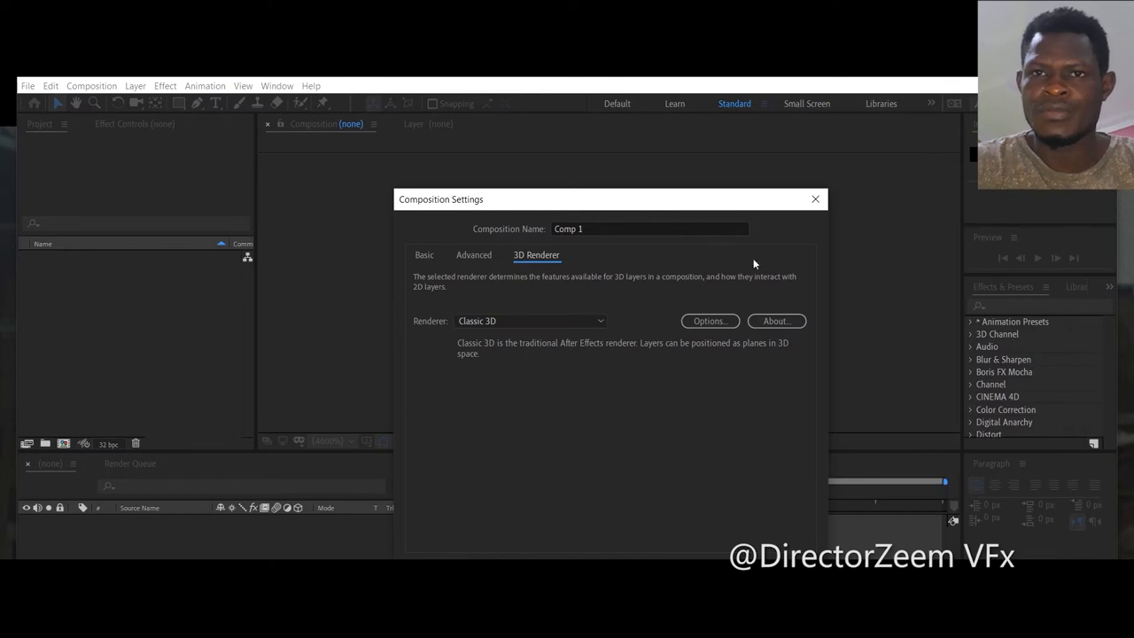
left_click(473, 255)
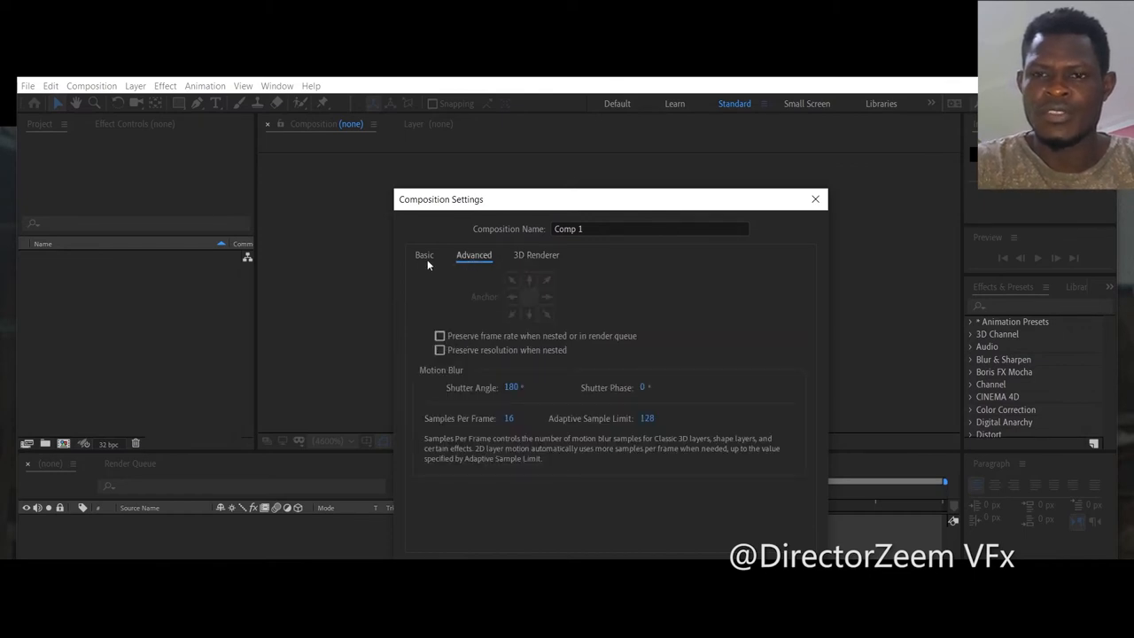
left_click(423, 256)
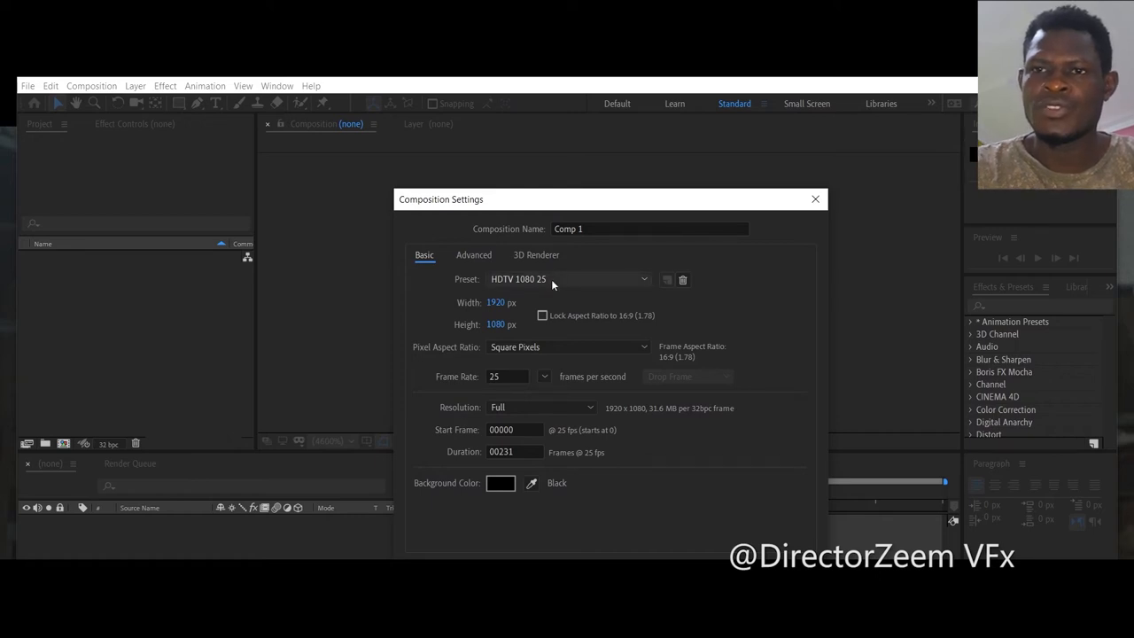
left_click(643, 279)
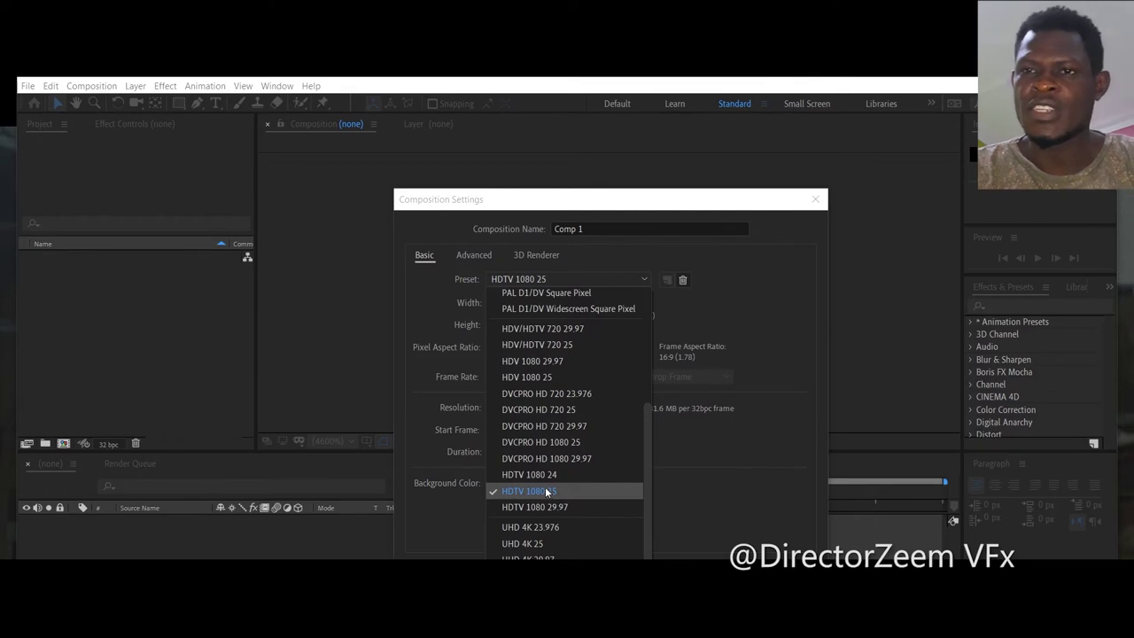
mouse_move(529, 474)
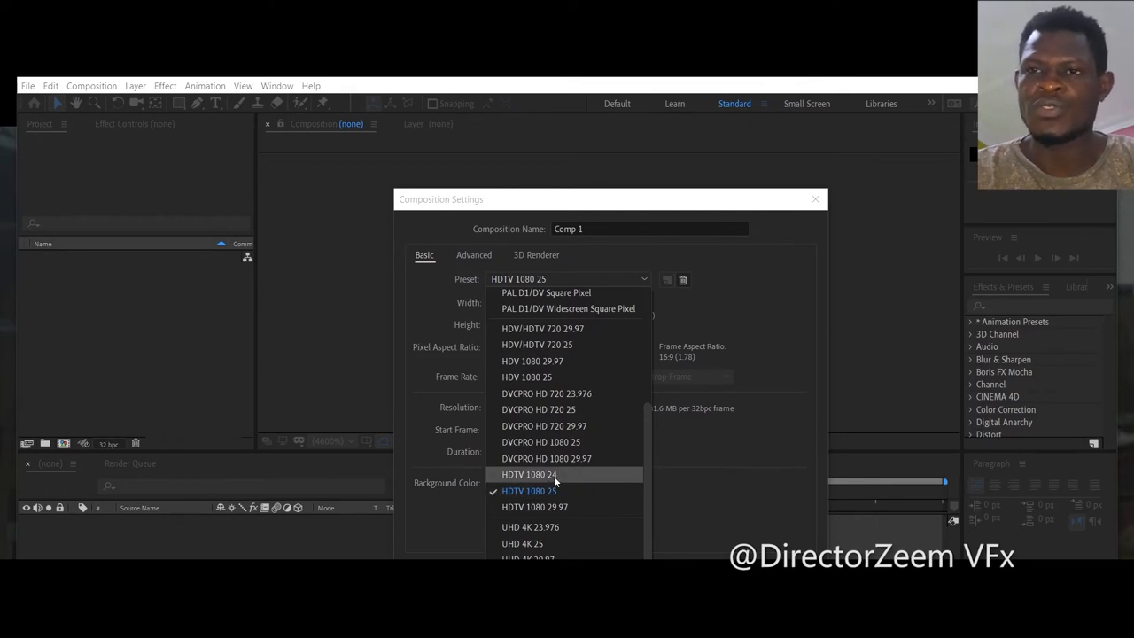
left_click(529, 474)
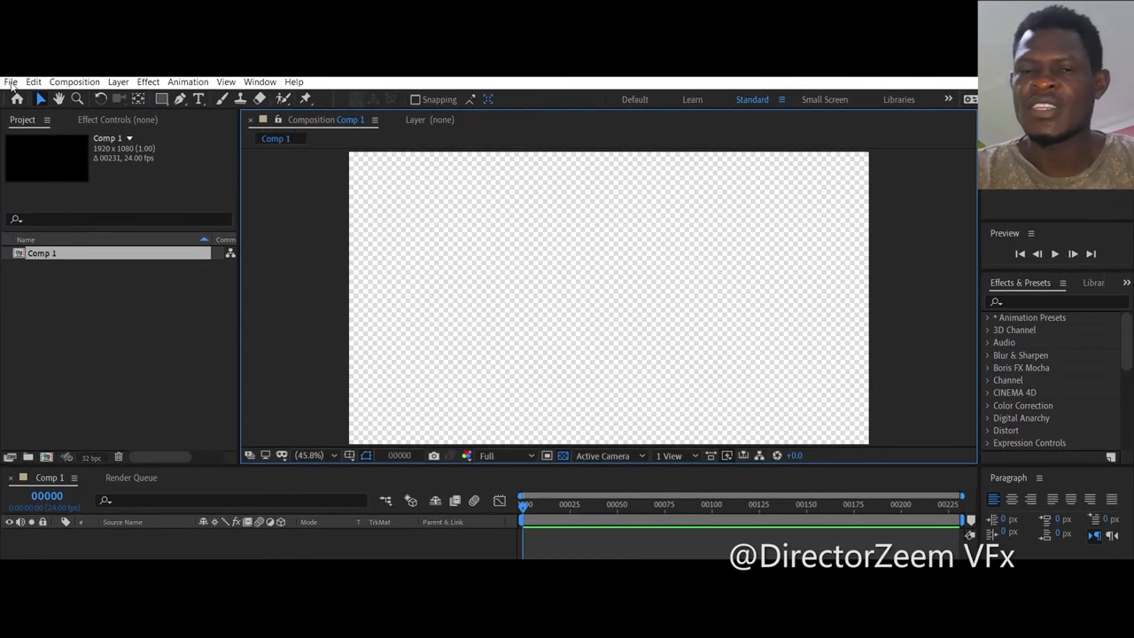
- Import the green-screen clip 8J5A8129 from Videos > TGOD into its own composition
left_click(10, 82)
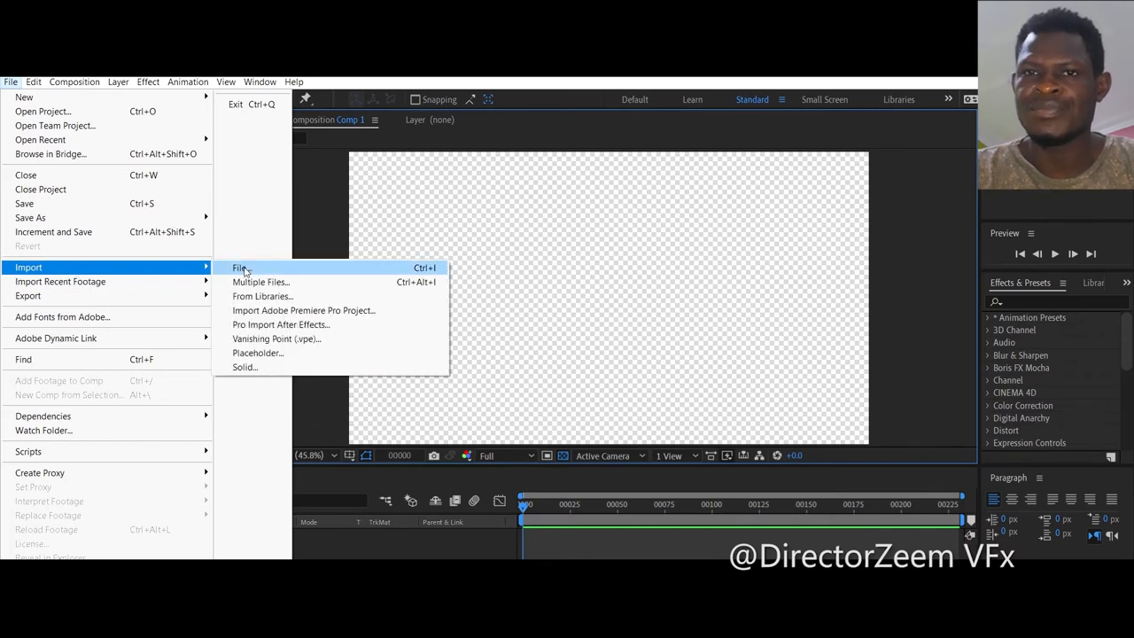
left_click(241, 268)
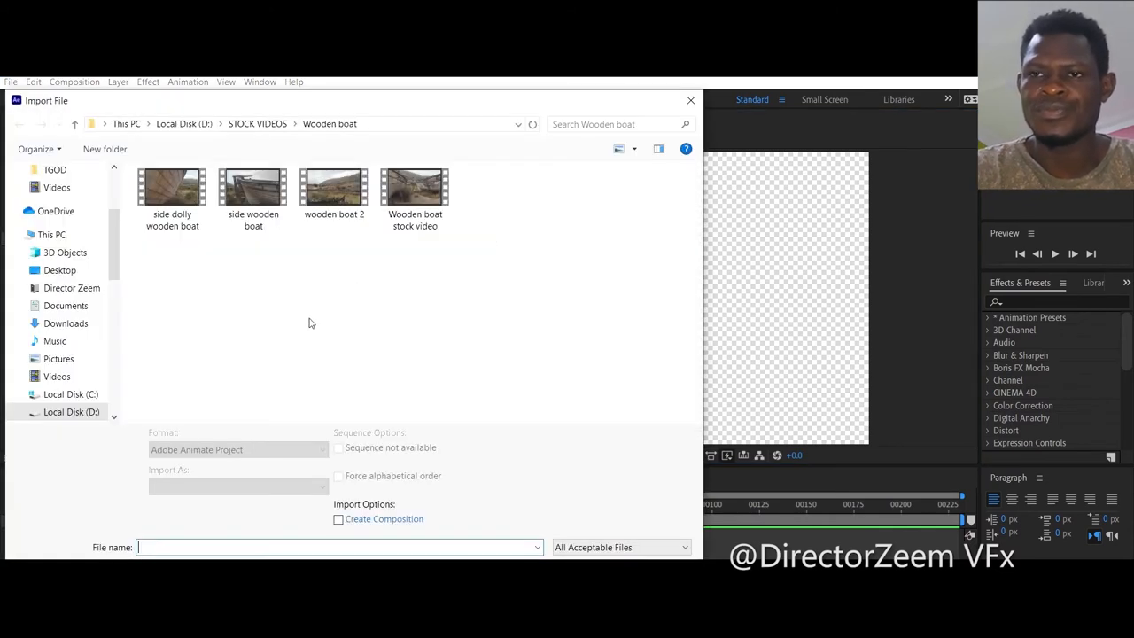
left_click(56, 376)
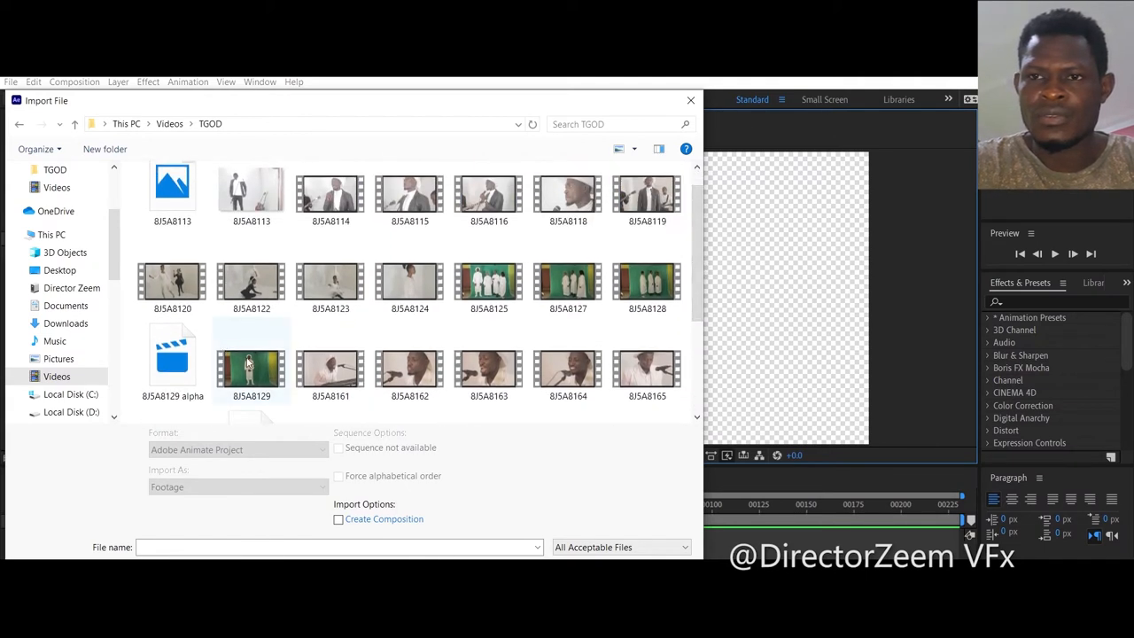
double_click(250, 367)
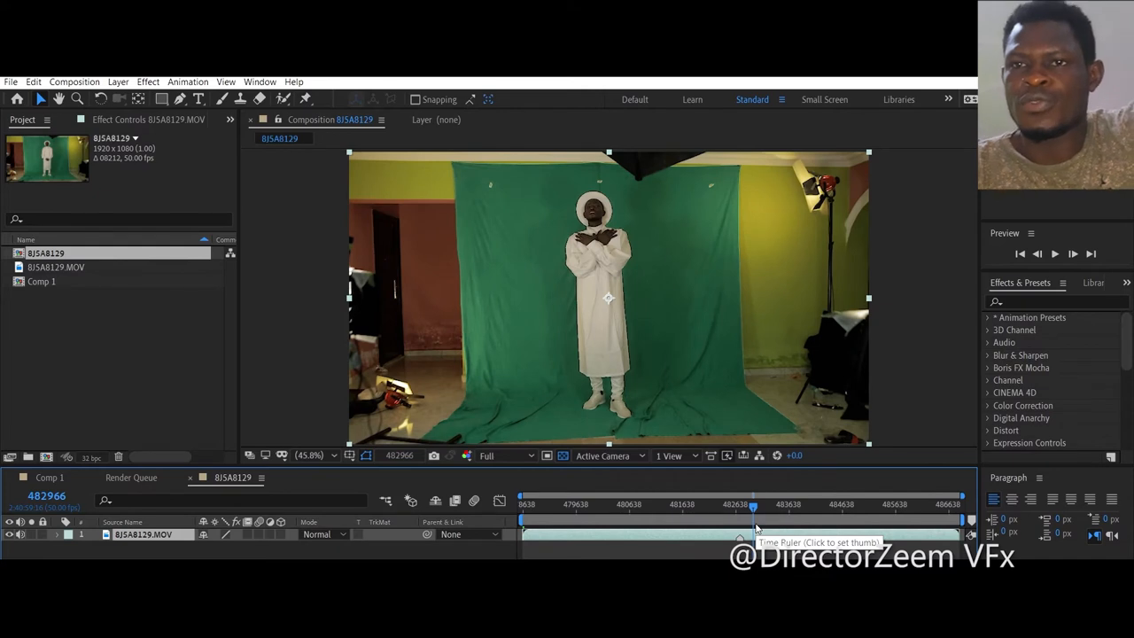
mouse_move(512, 265)
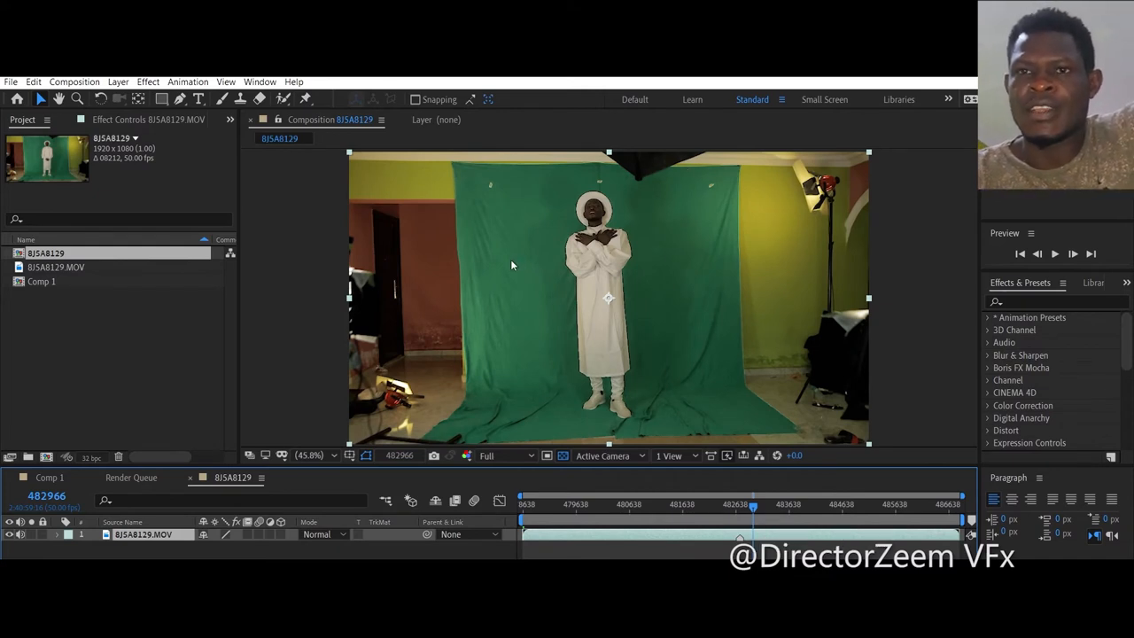
mouse_move(557, 231)
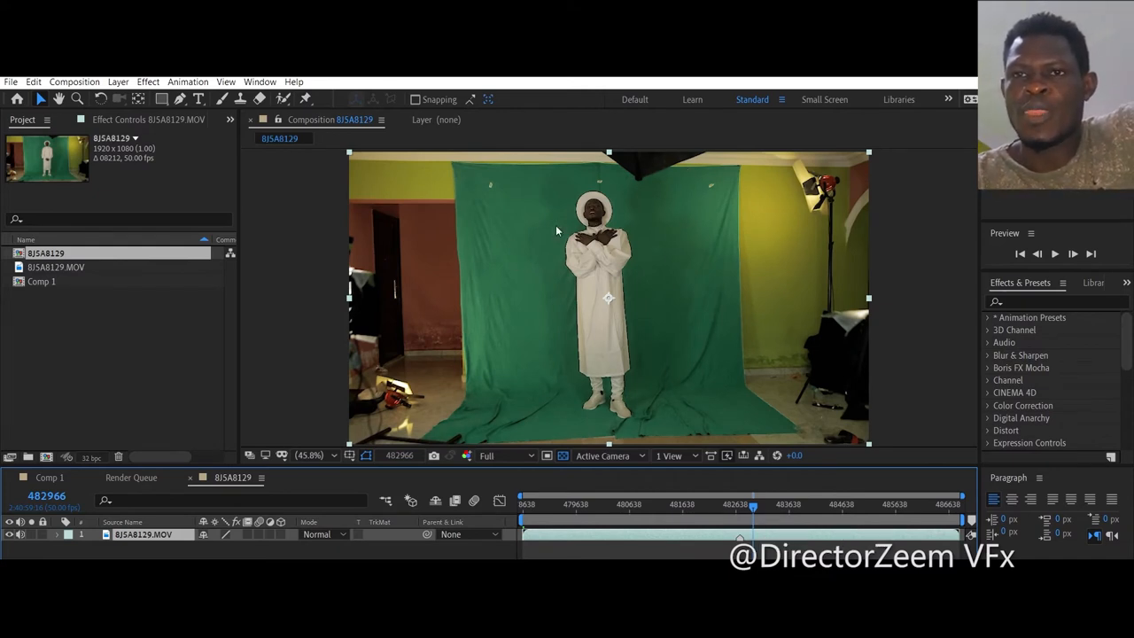
mouse_move(553, 435)
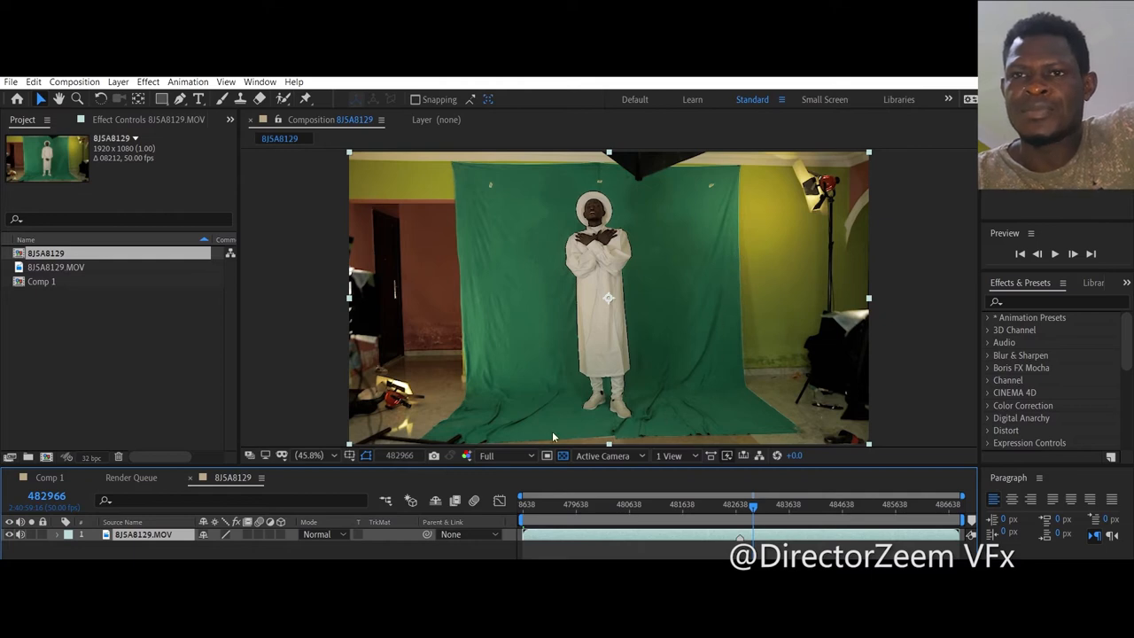
mouse_move(124, 325)
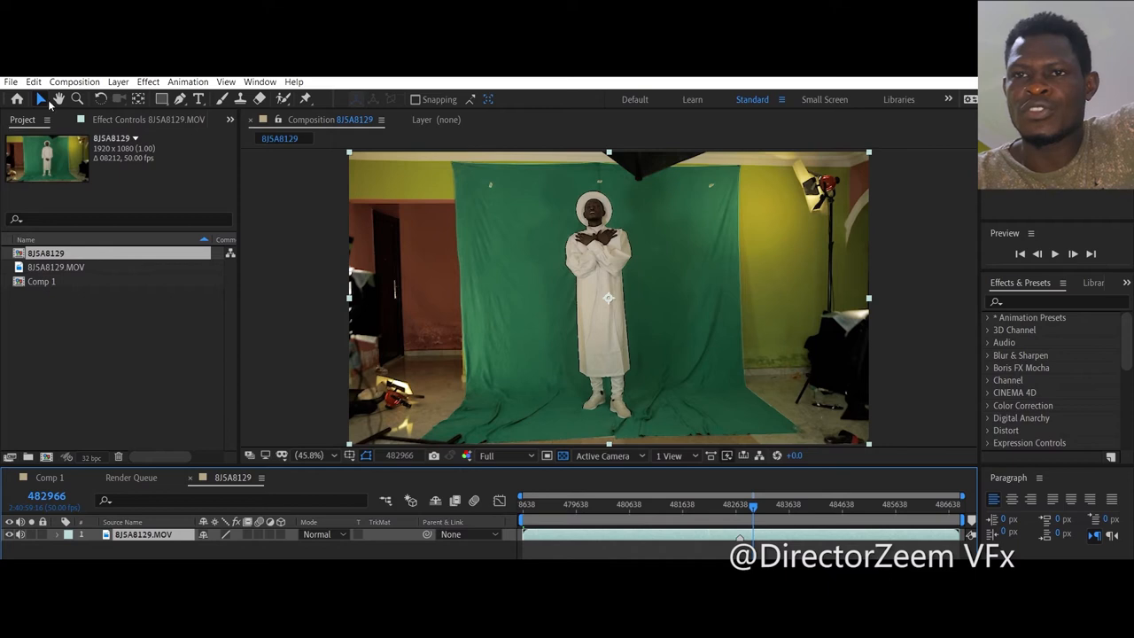
mouse_move(166, 113)
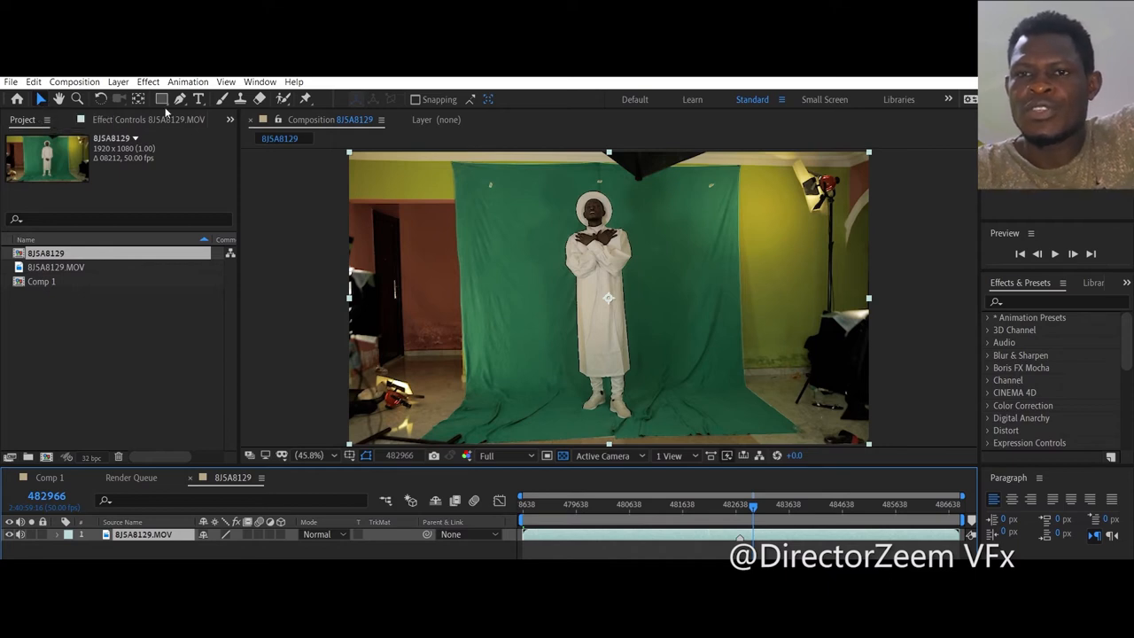
- With the Pen tool, place mask points along the green backdrop's top edge and right side
left_click(180, 98)
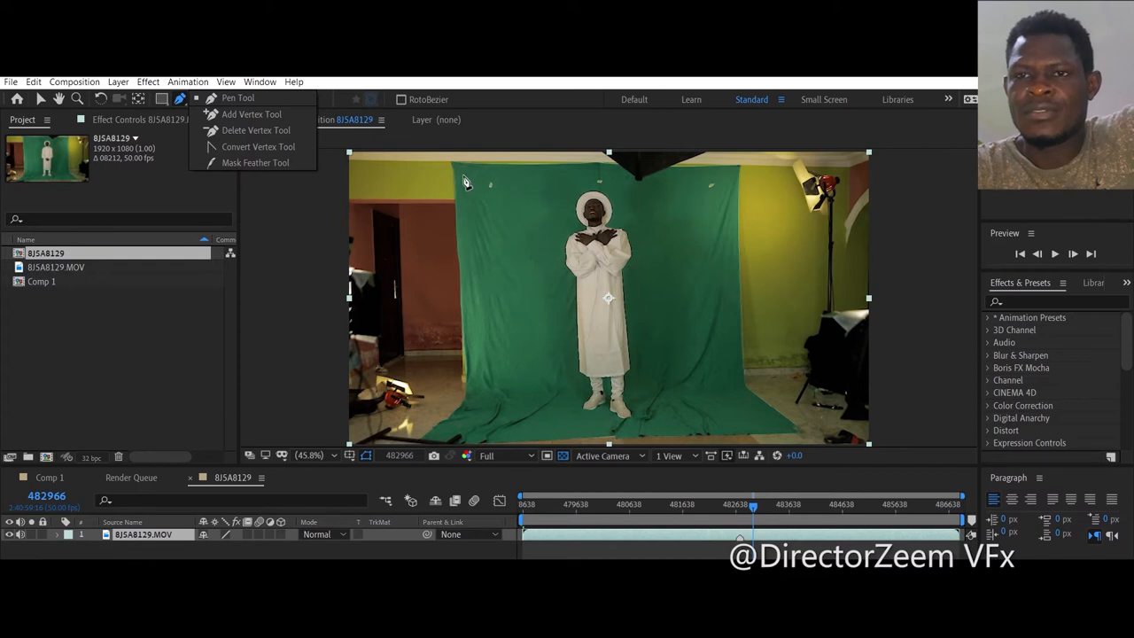
mouse_move(473, 286)
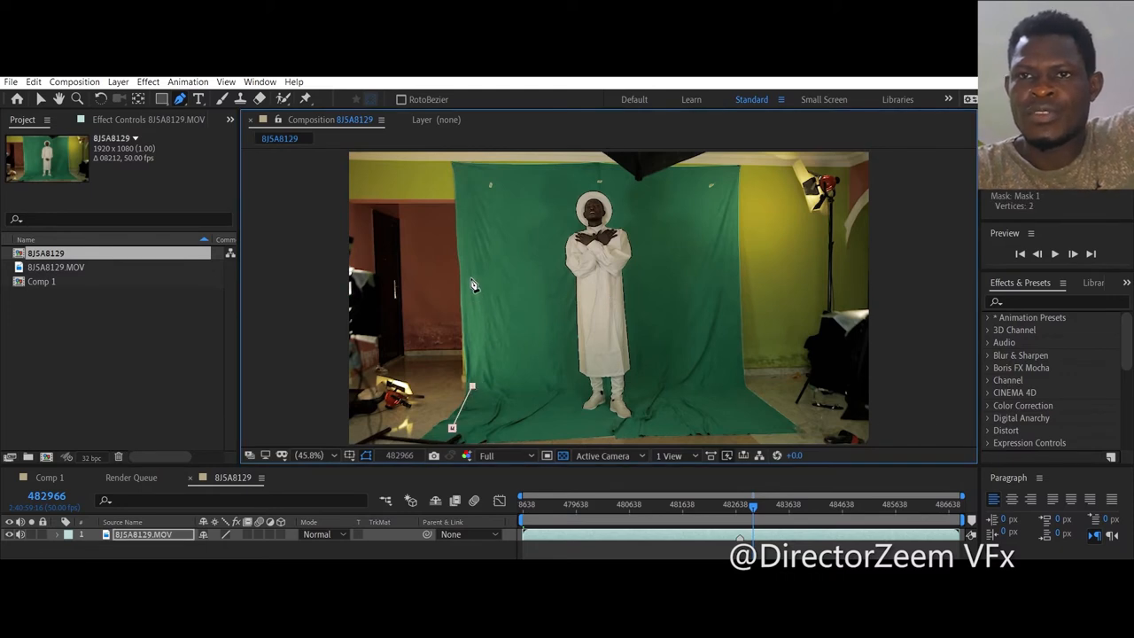
left_click(467, 194)
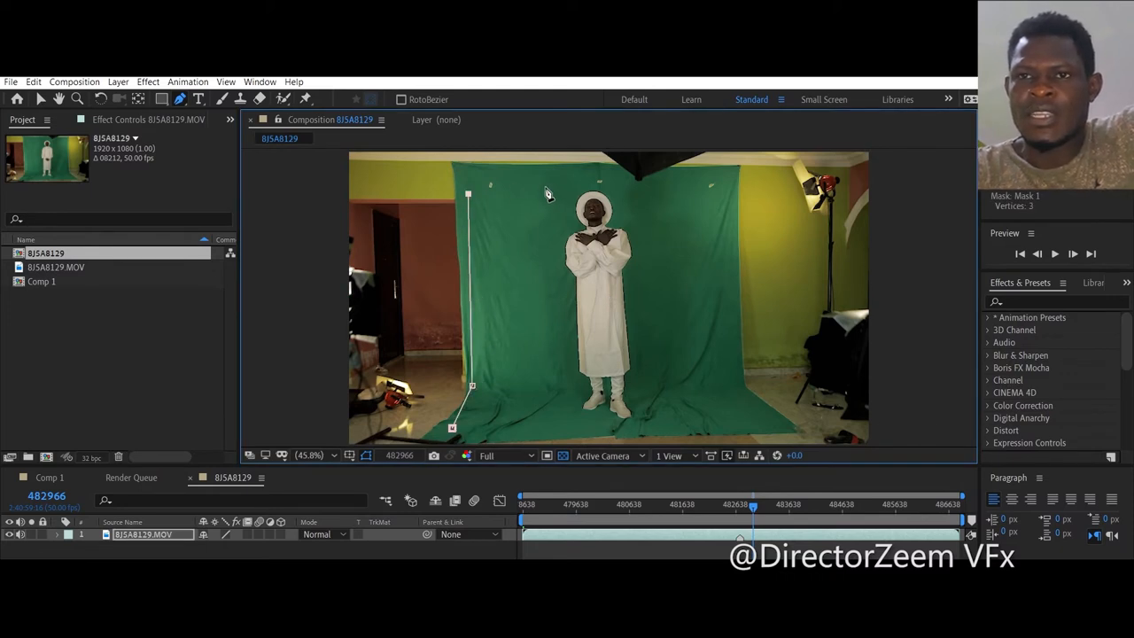
left_click(516, 186)
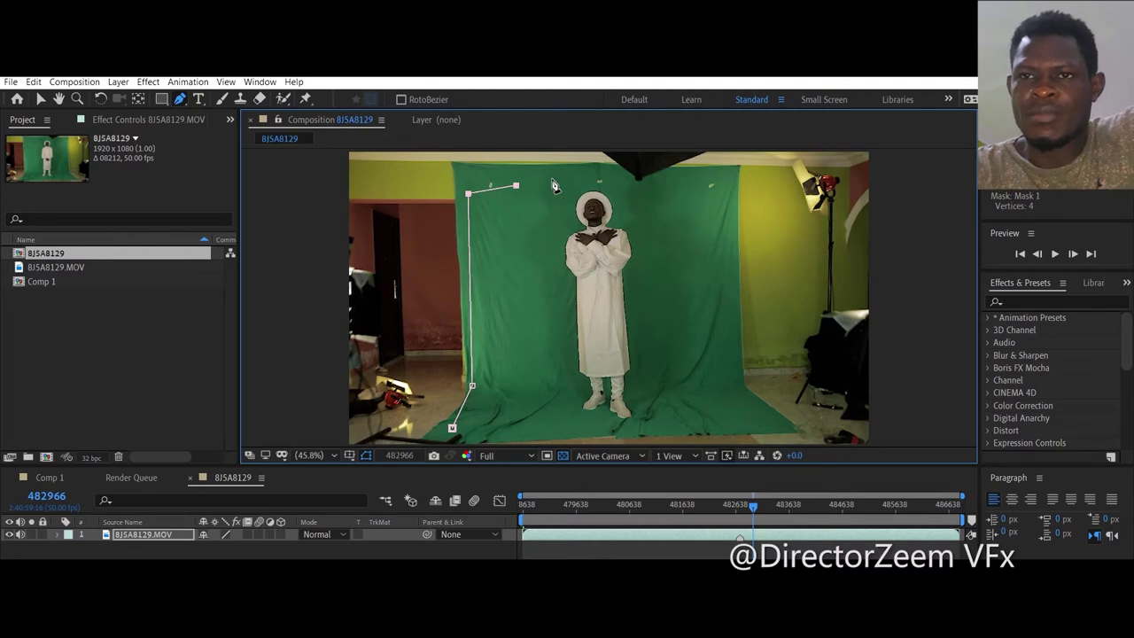
mouse_move(566, 181)
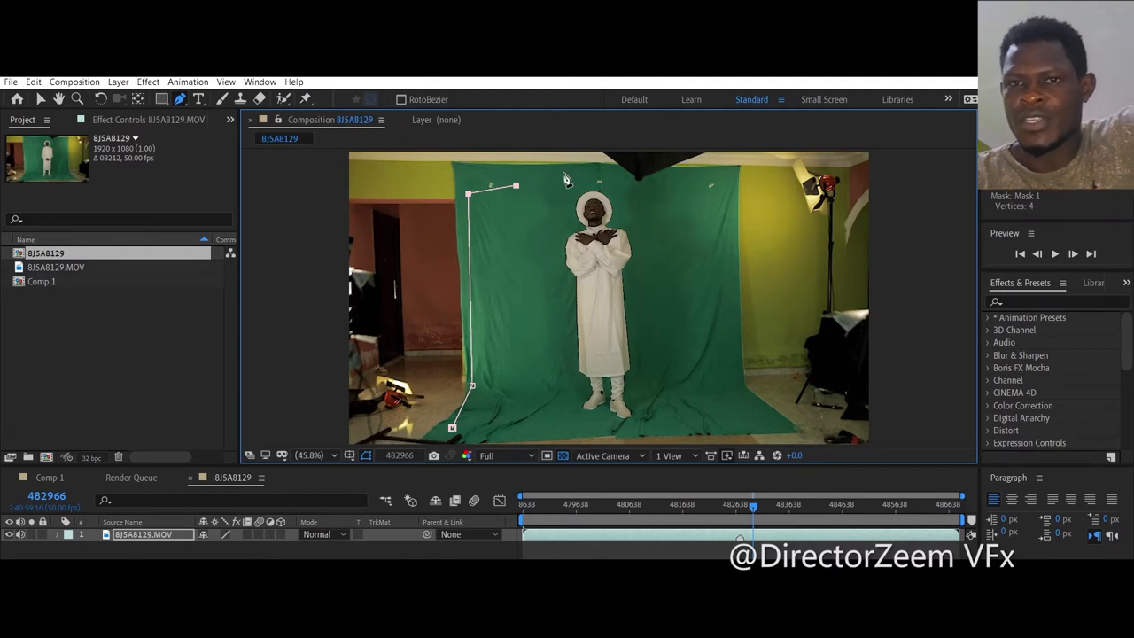
left_click(640, 189)
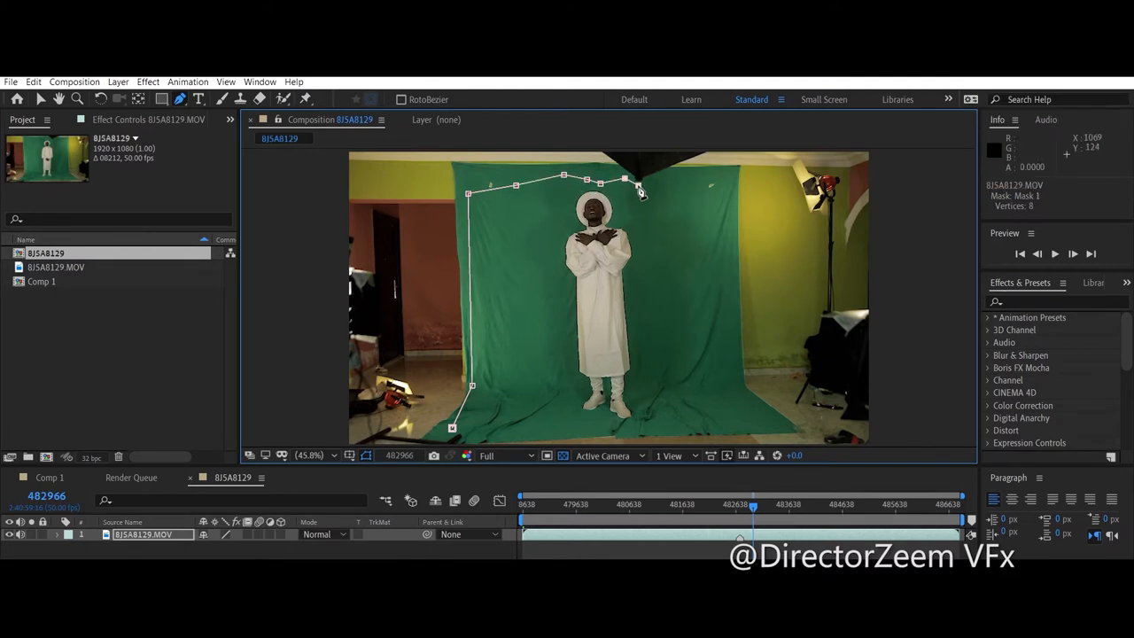
left_click(748, 434)
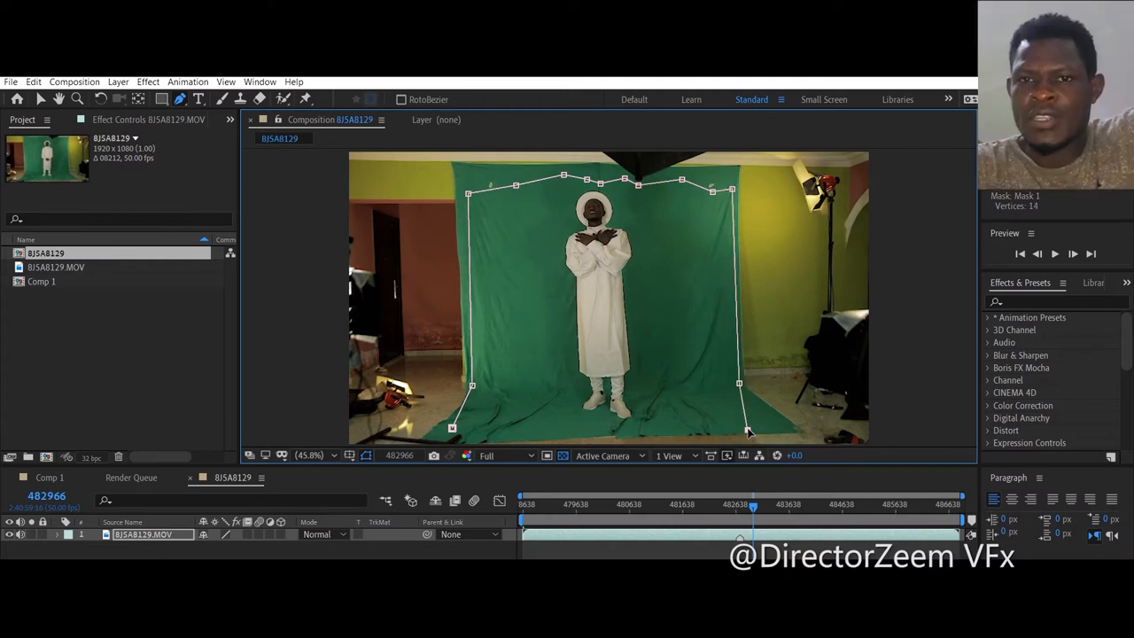
mouse_move(464, 437)
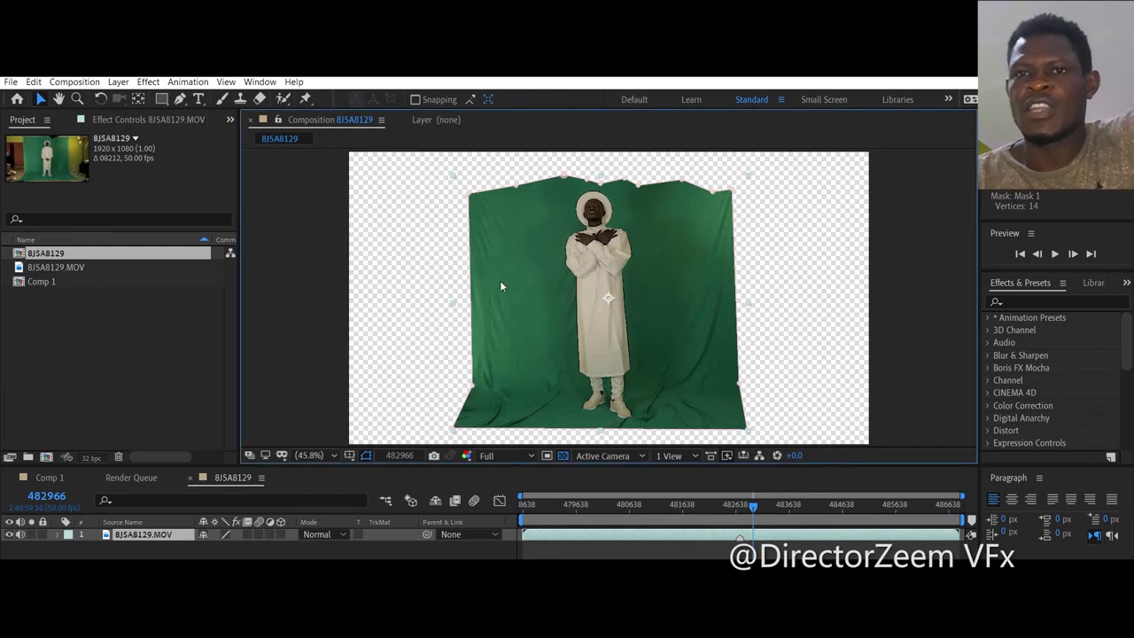
mouse_move(602, 257)
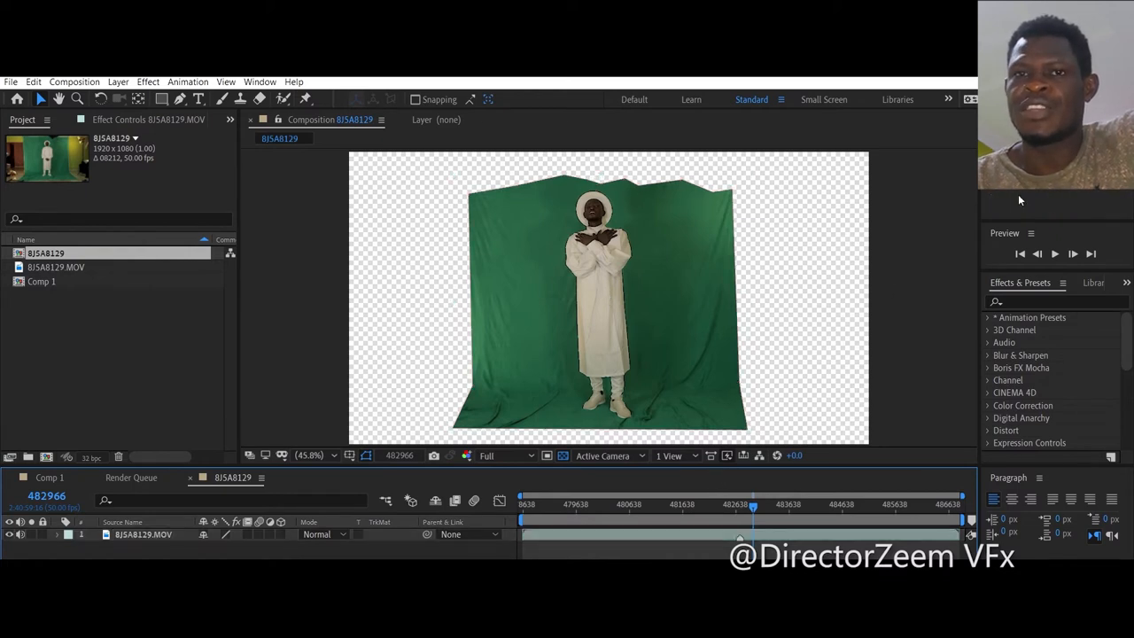
- Focus the Effects & Presets search field
left_click(1055, 301)
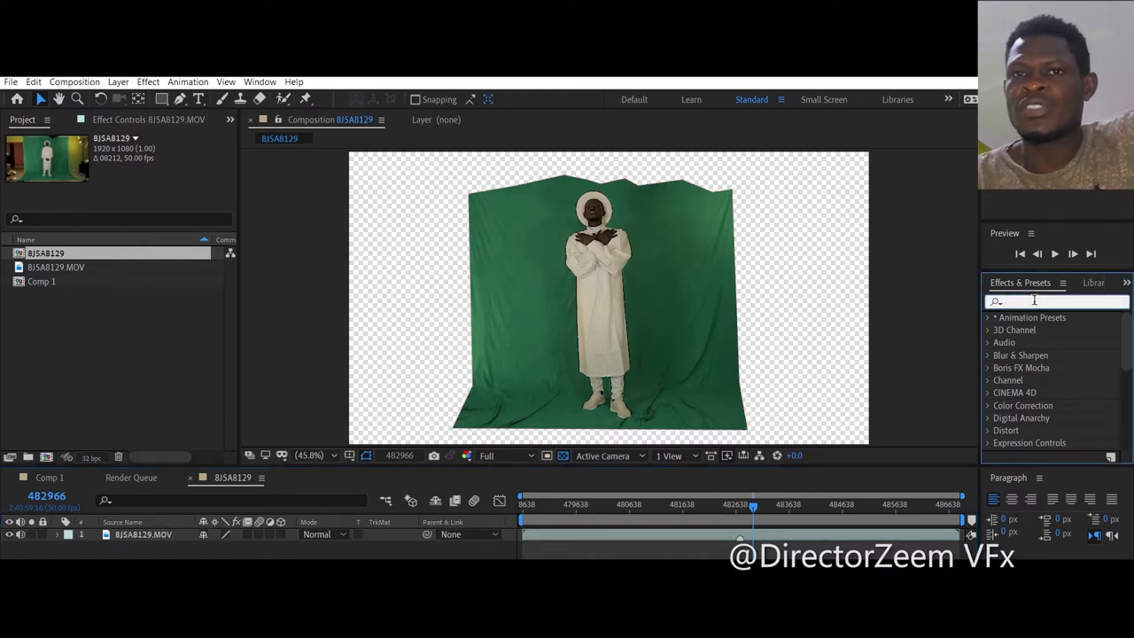
- Search 'smooth' and apply Key Correct > Smooth Screen twice to the footage, then clear the search
type("s")
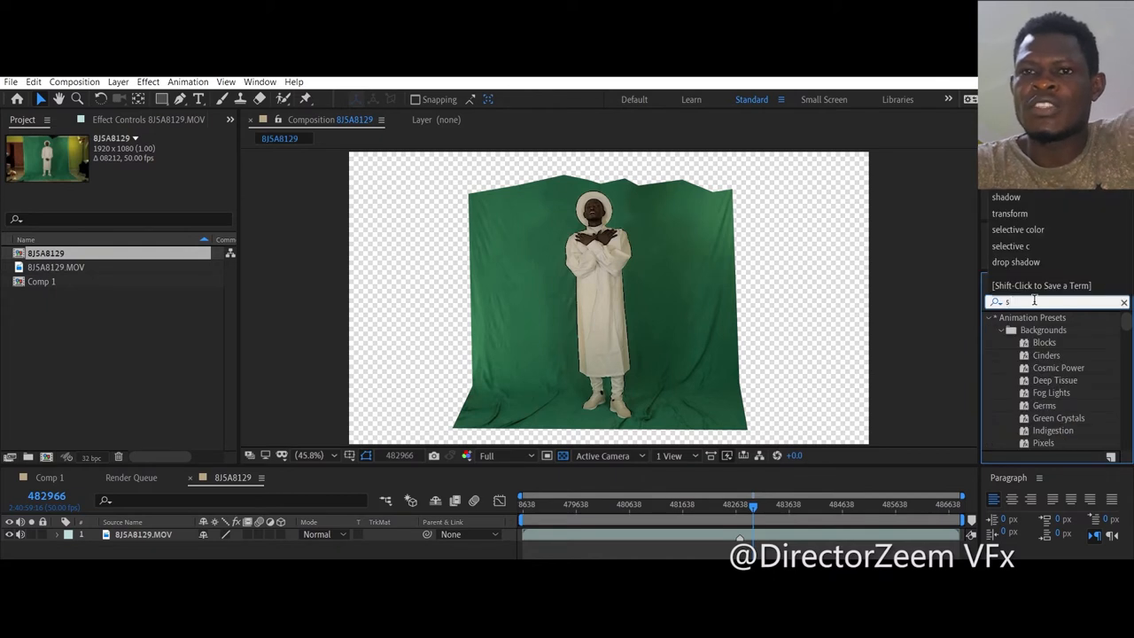
type("smooth")
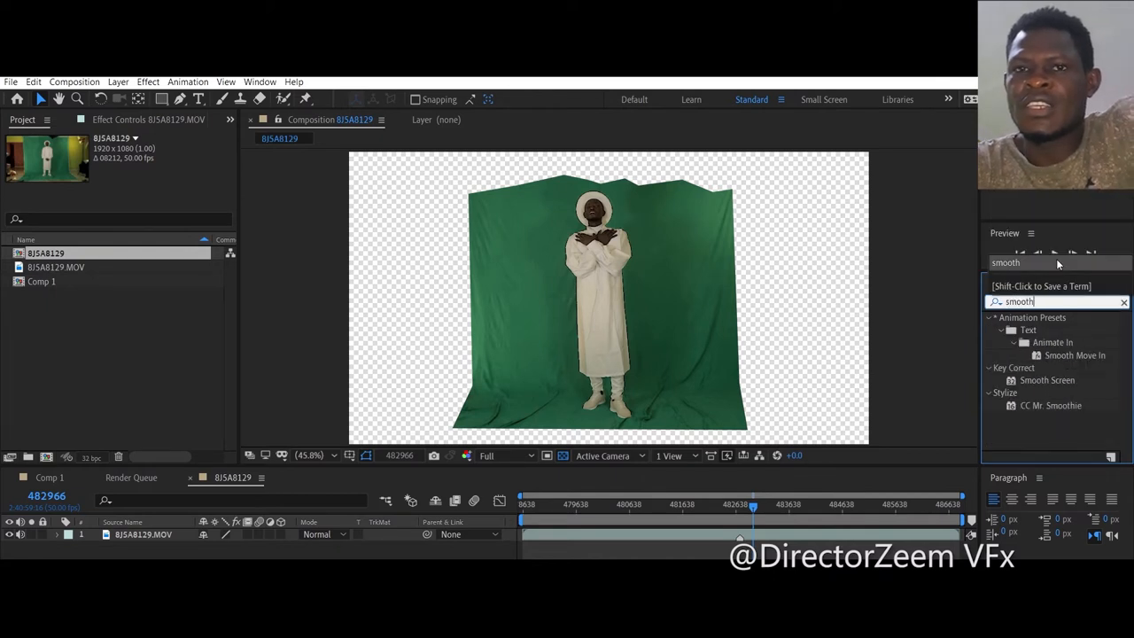
mouse_move(1056, 387)
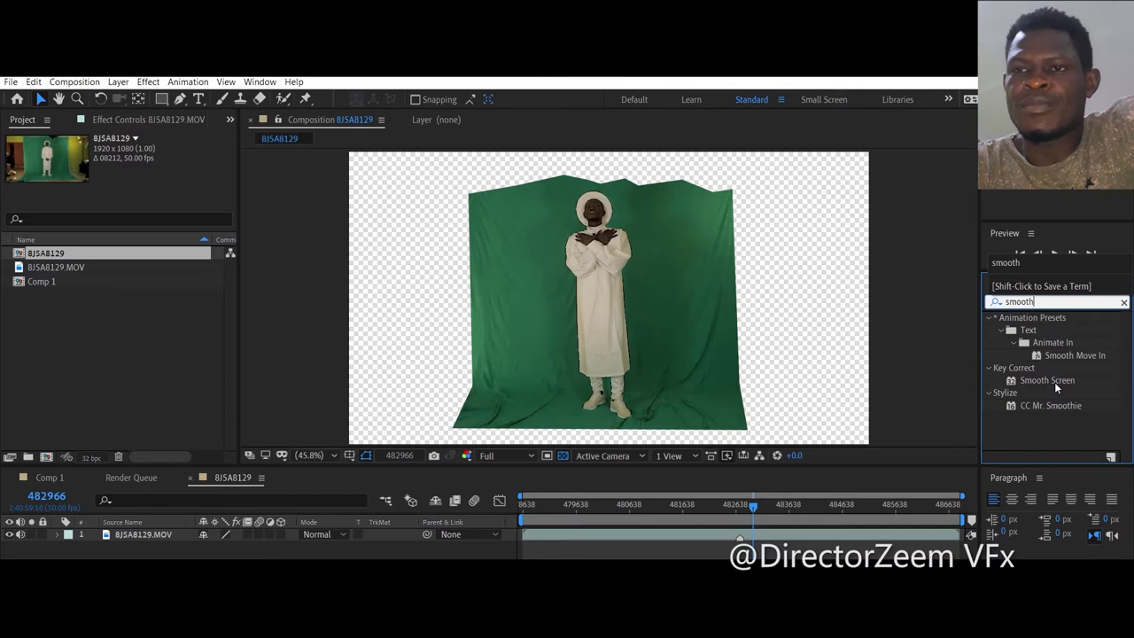
left_click(1047, 380)
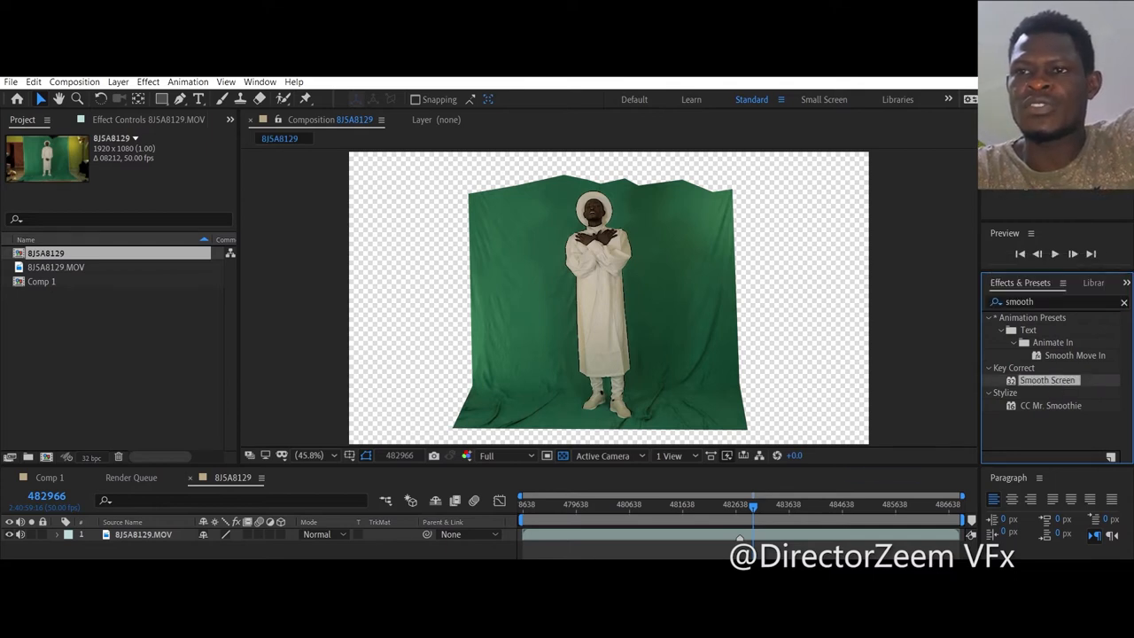
double_click(1047, 379)
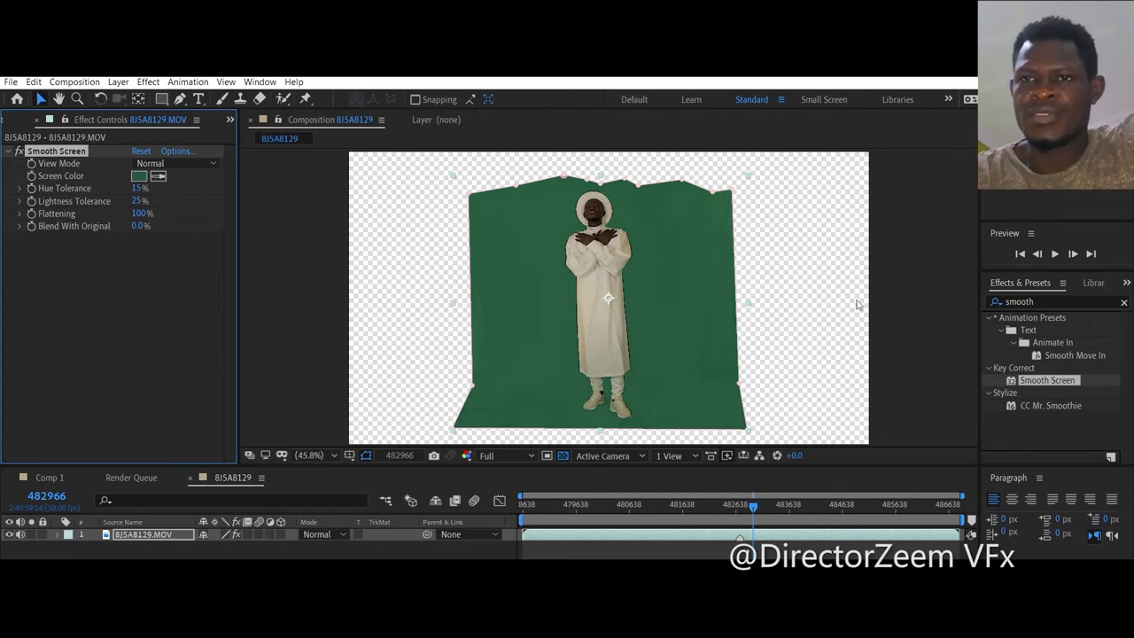
double_click(1048, 379)
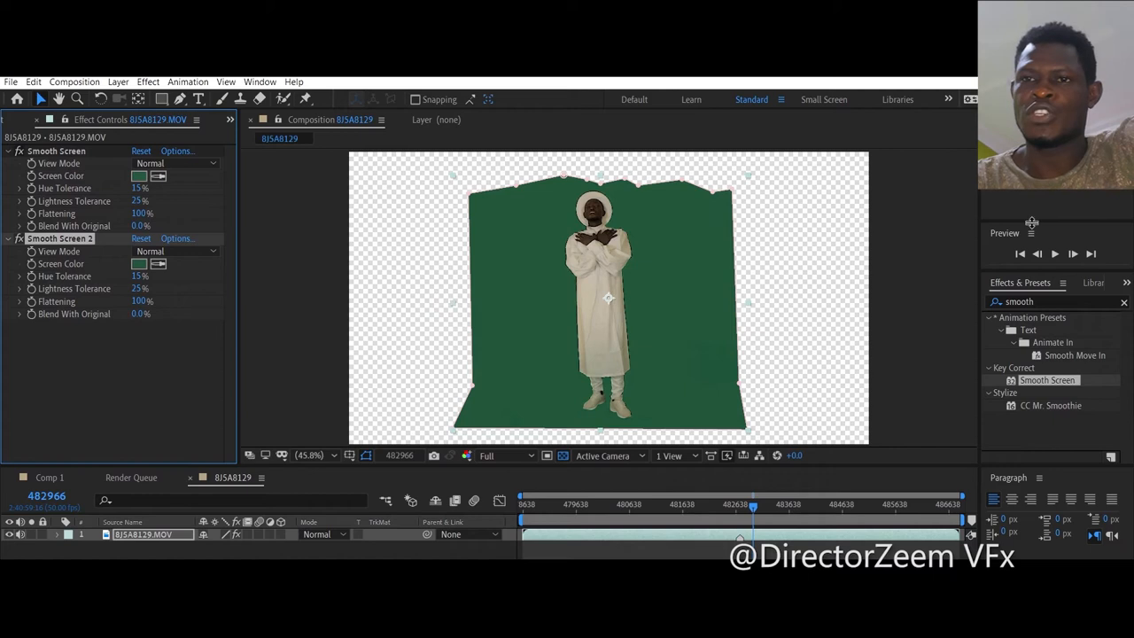
left_click(1125, 301)
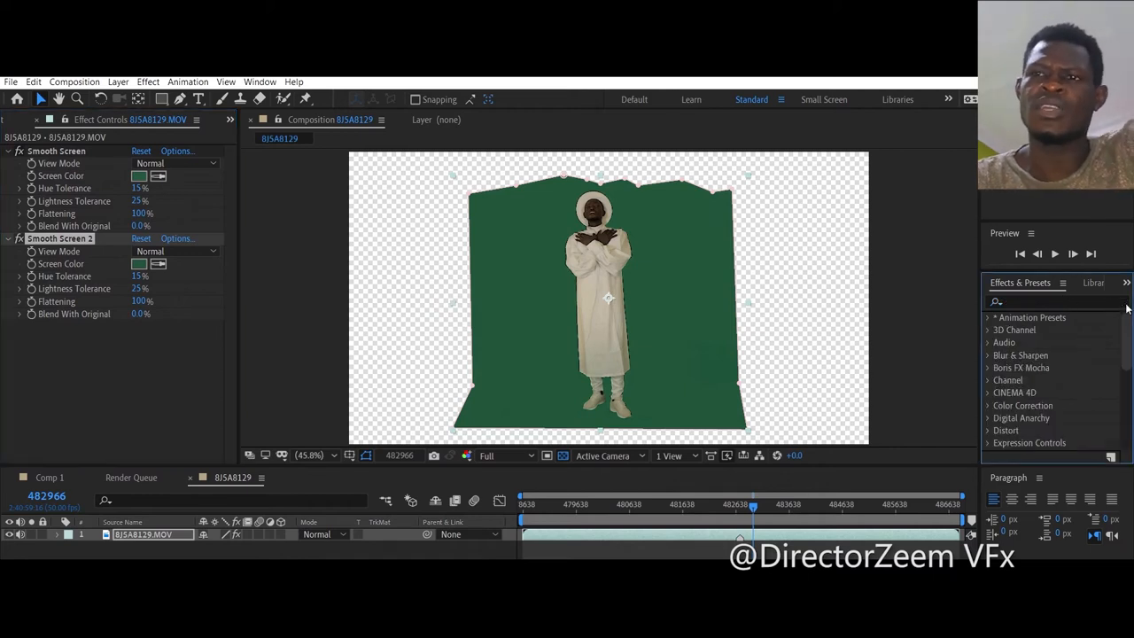
- Search 'prim' for Primatte Keyer 6 and sample the green backdrop to key it out
left_click(1054, 302)
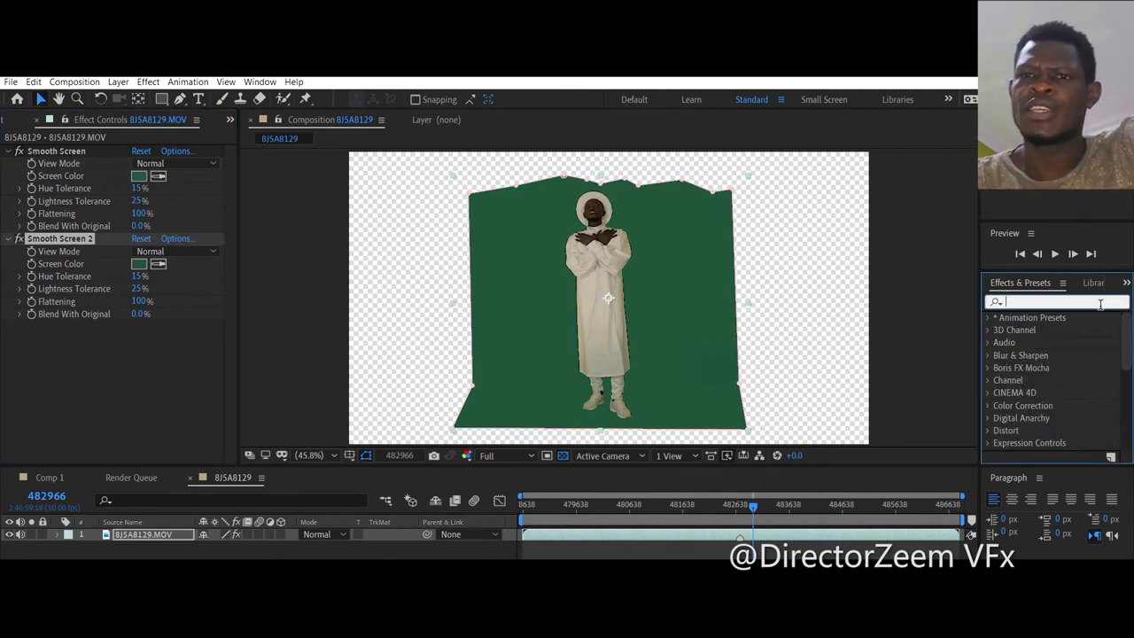
type("primat")
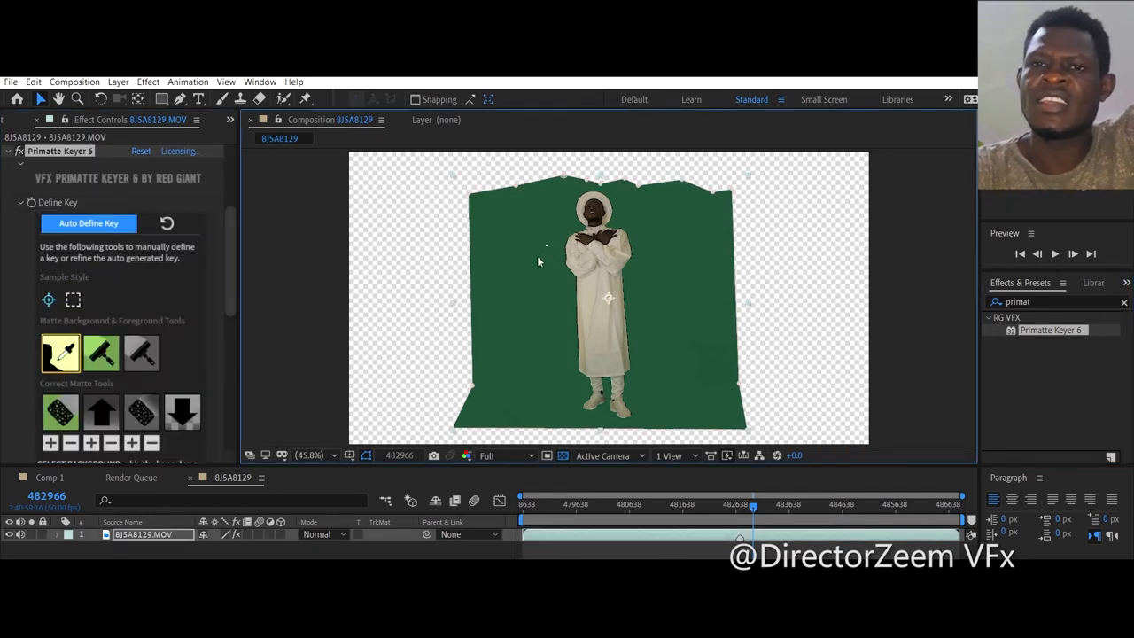
left_click(89, 223)
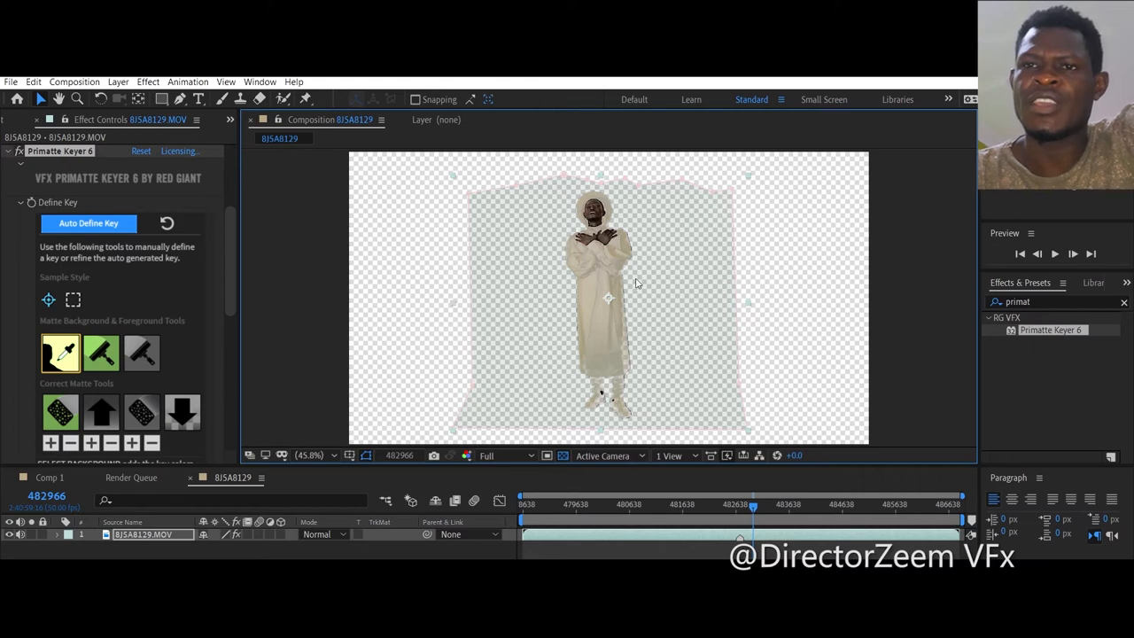
mouse_move(605, 361)
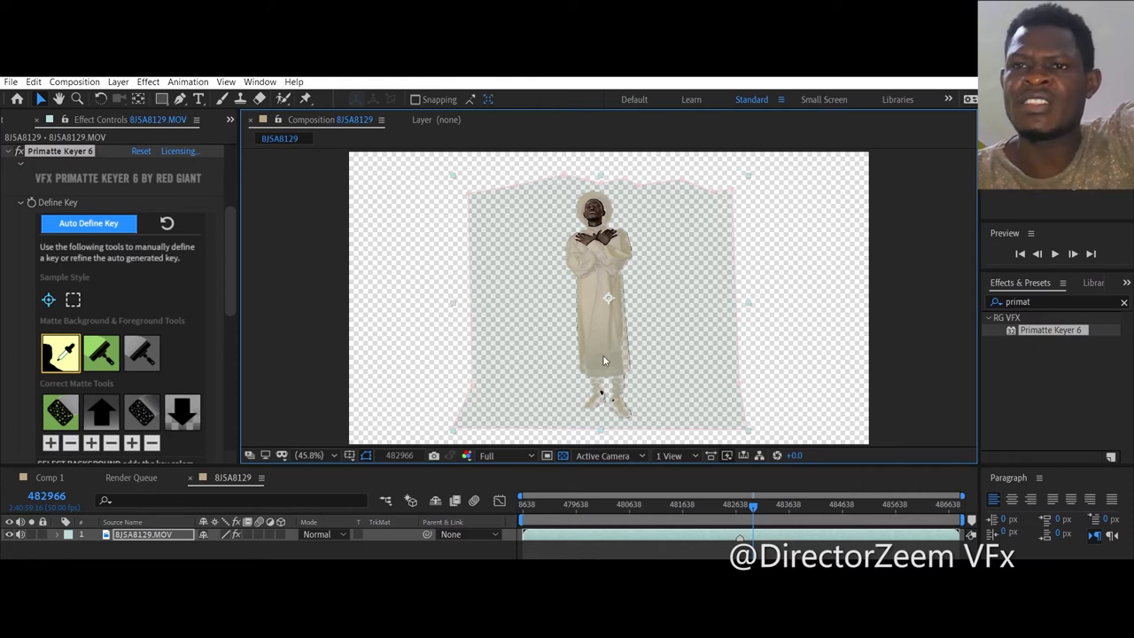
mouse_move(616, 410)
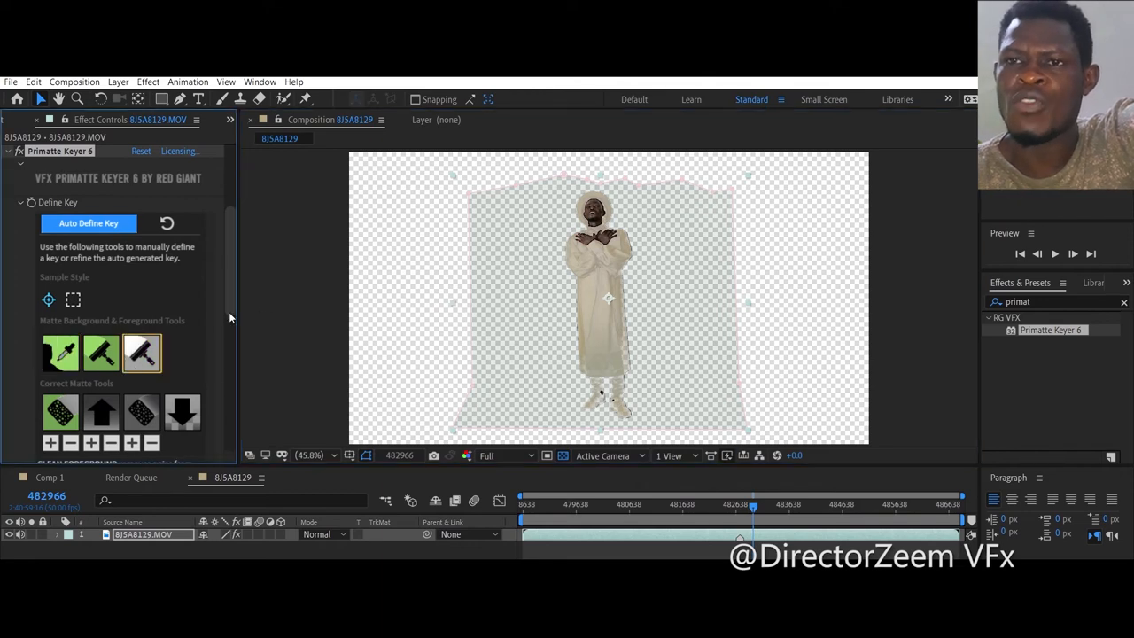
mouse_move(620, 379)
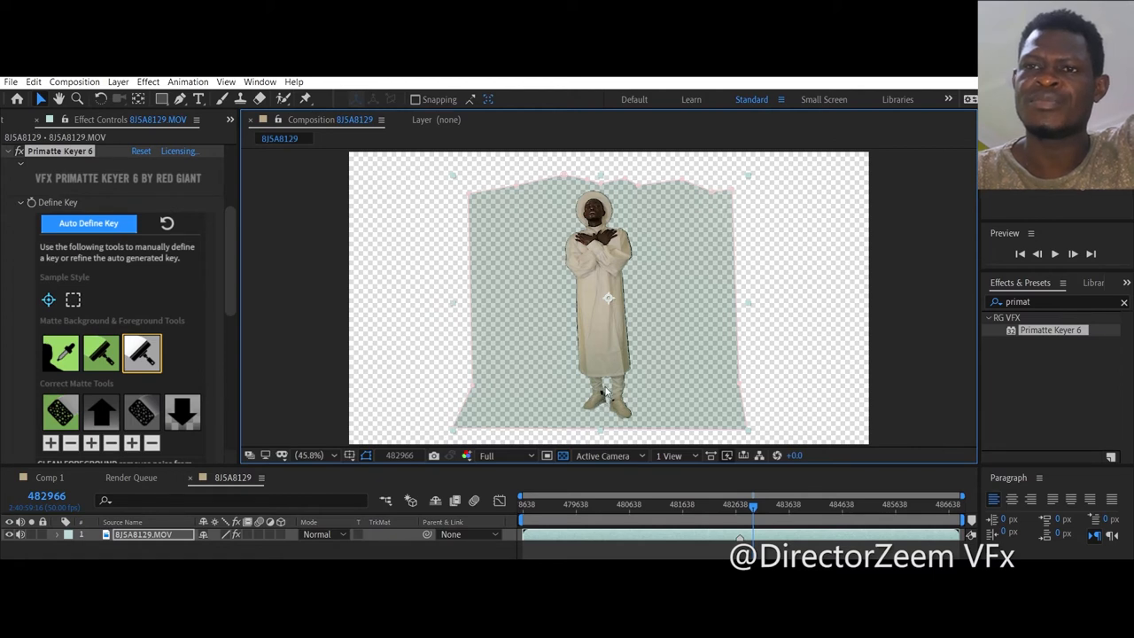
mouse_move(602, 381)
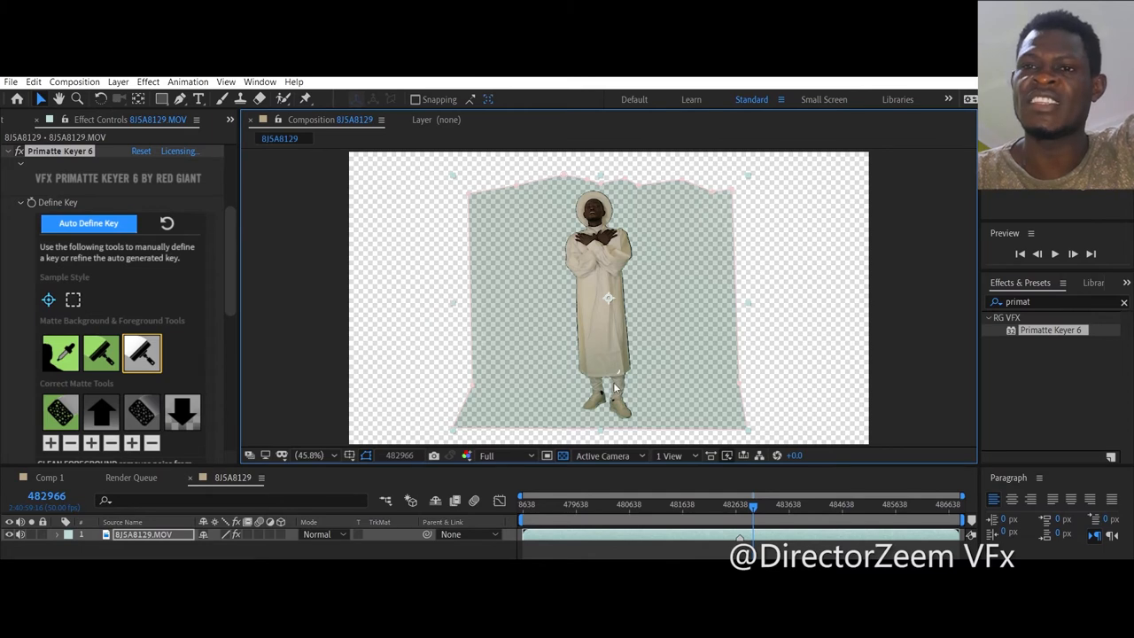
mouse_move(620, 407)
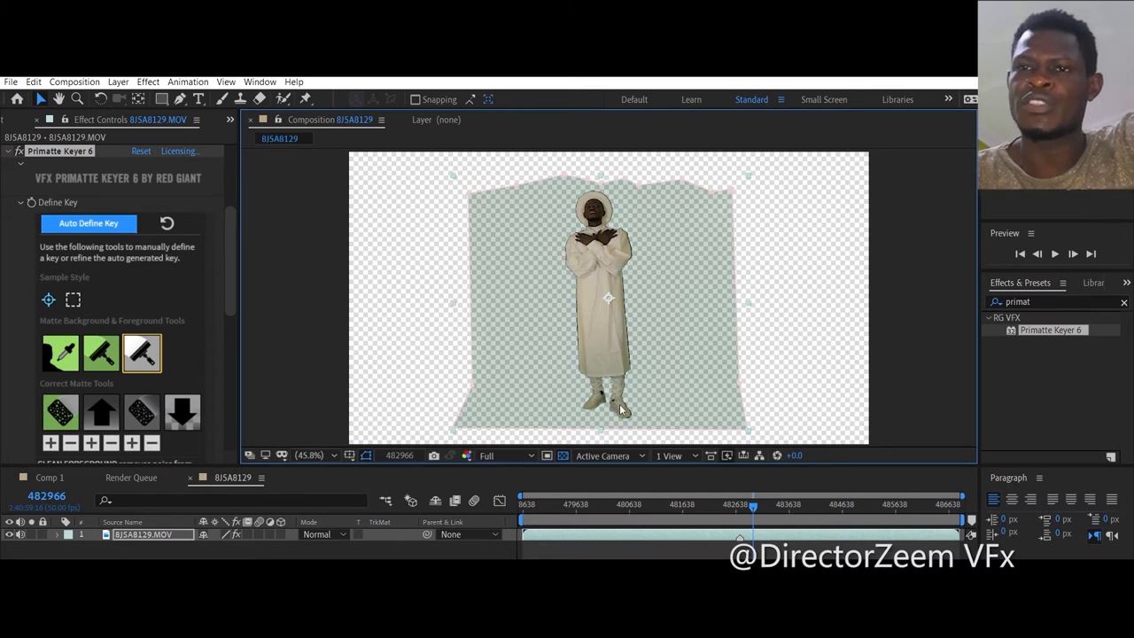
mouse_move(622, 364)
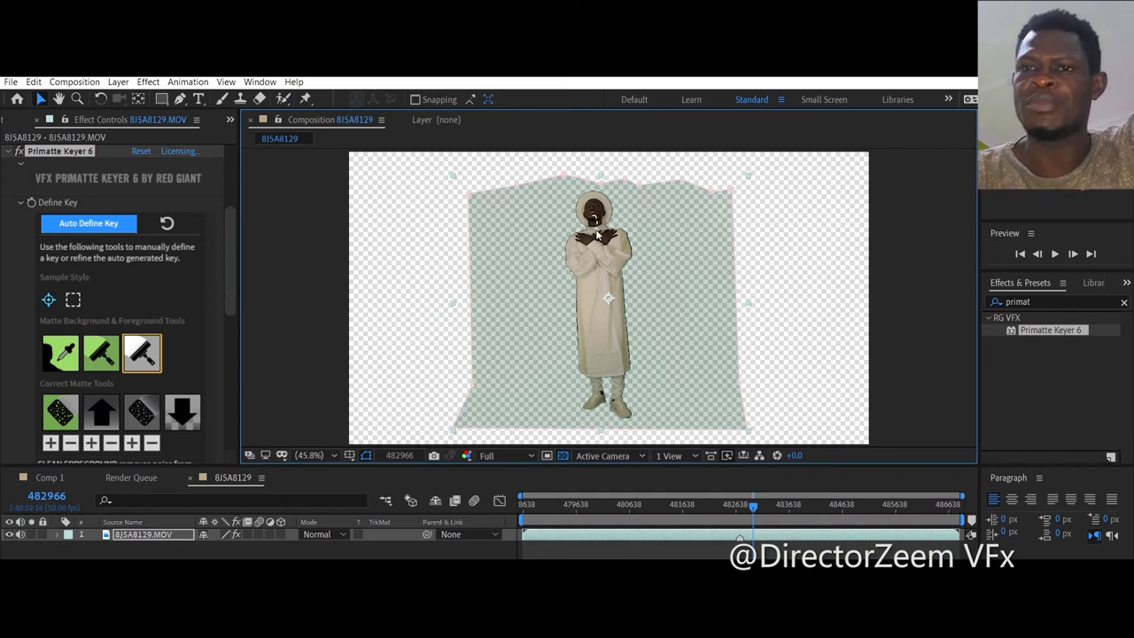
mouse_move(610, 295)
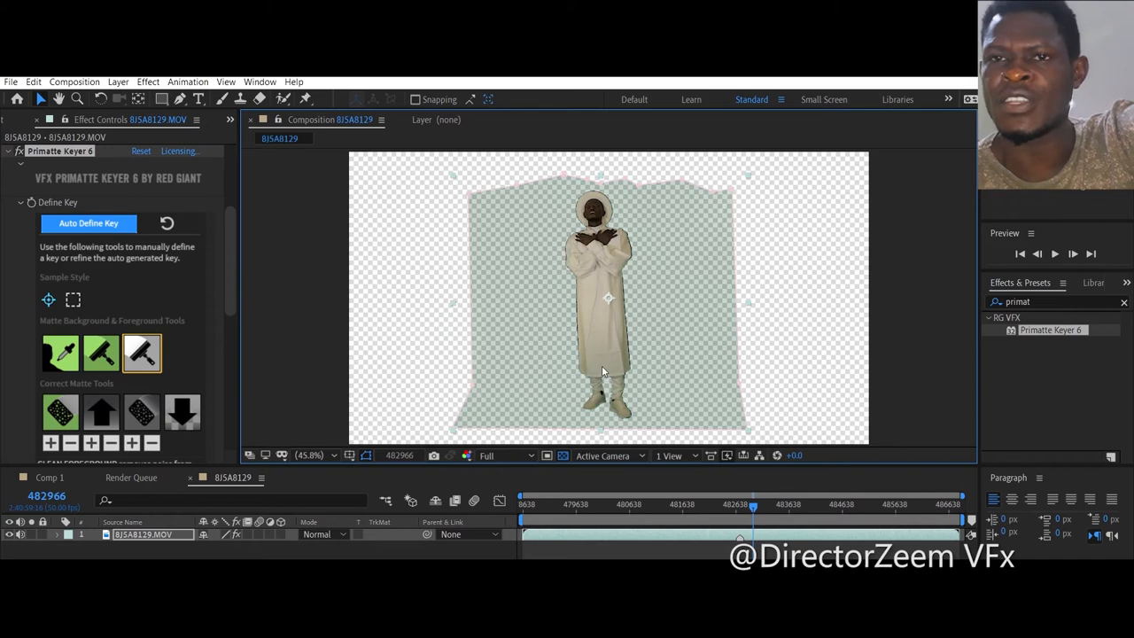
mouse_move(585, 401)
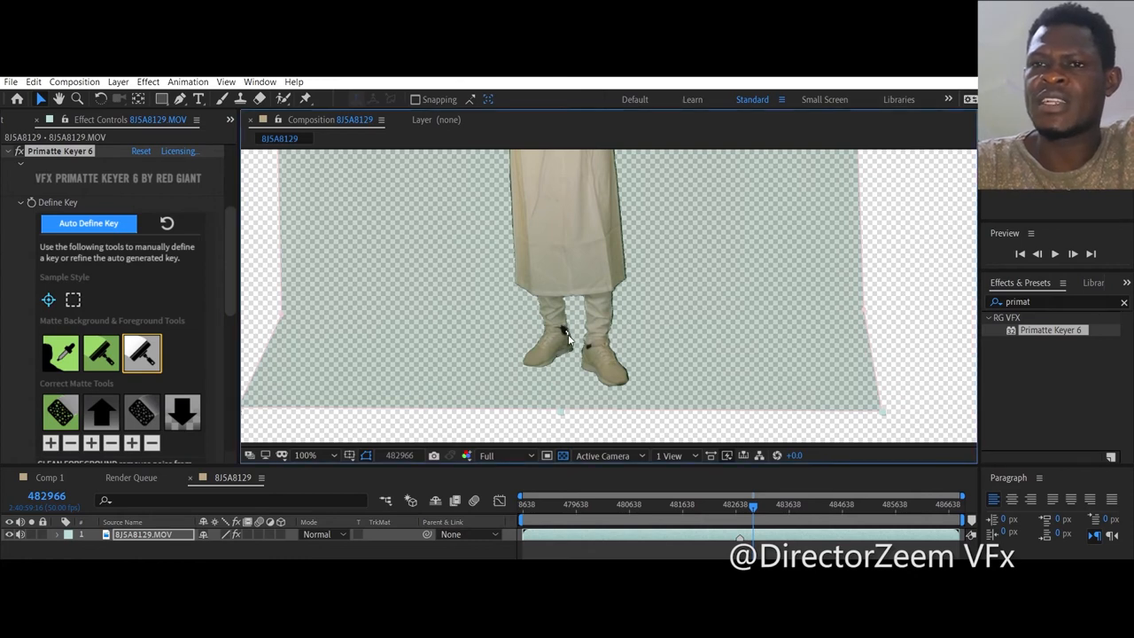
mouse_move(572, 342)
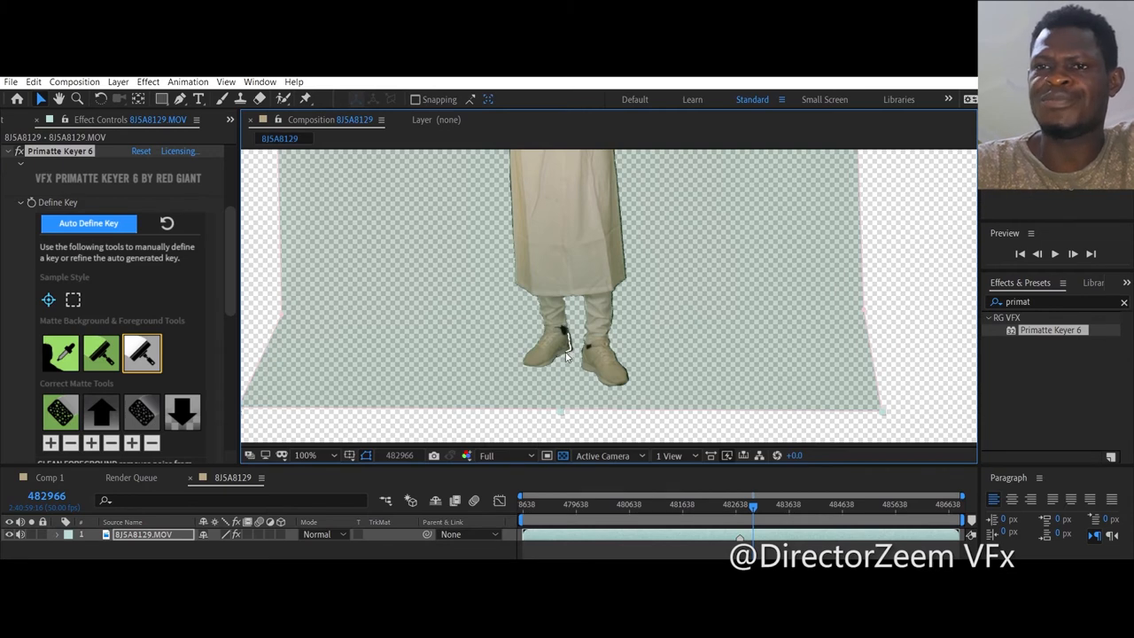
mouse_move(580, 362)
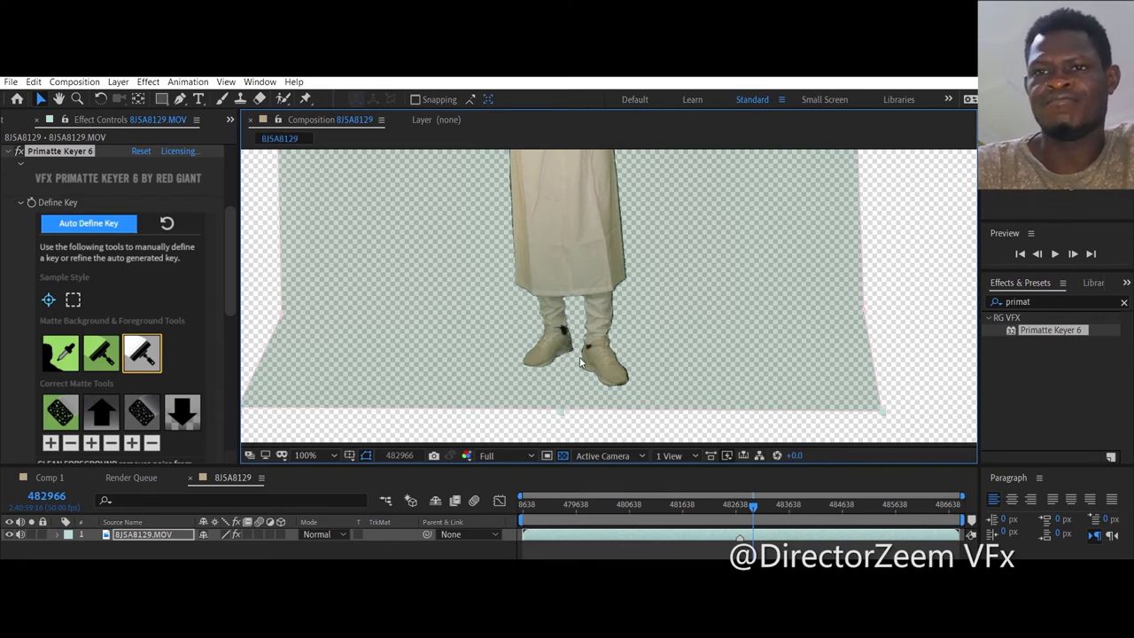
mouse_move(584, 367)
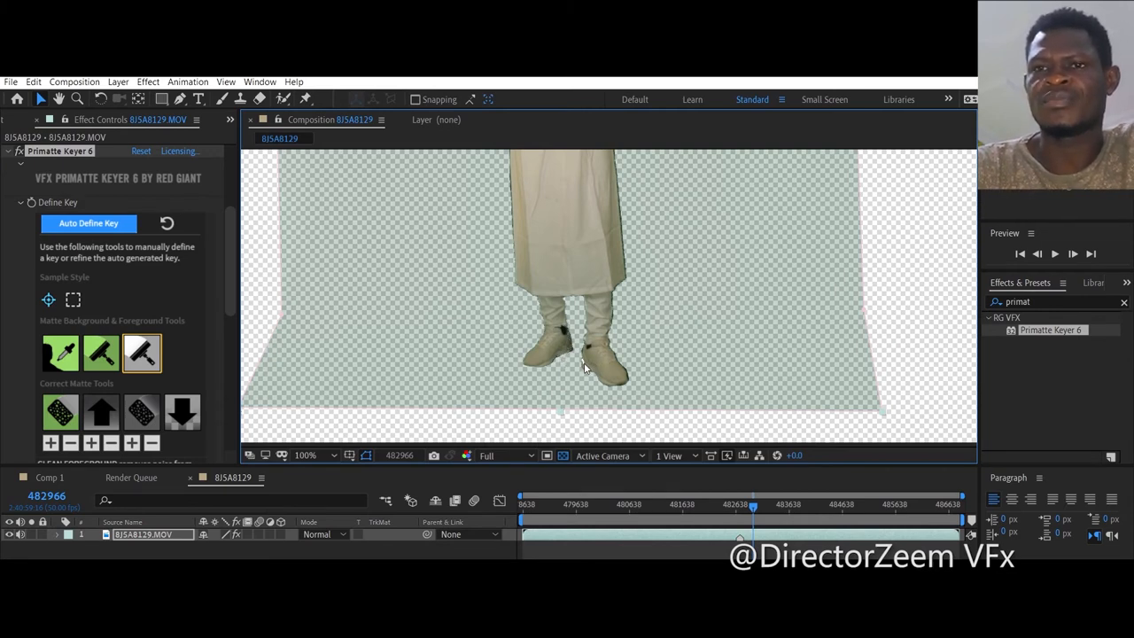
mouse_move(744, 360)
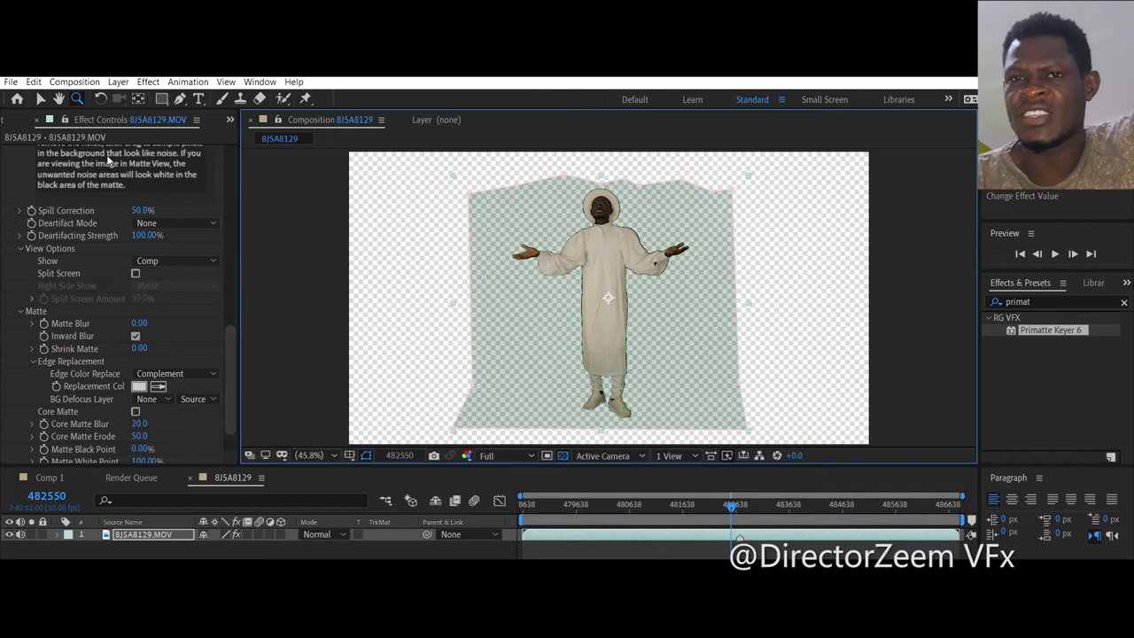
mouse_move(237, 270)
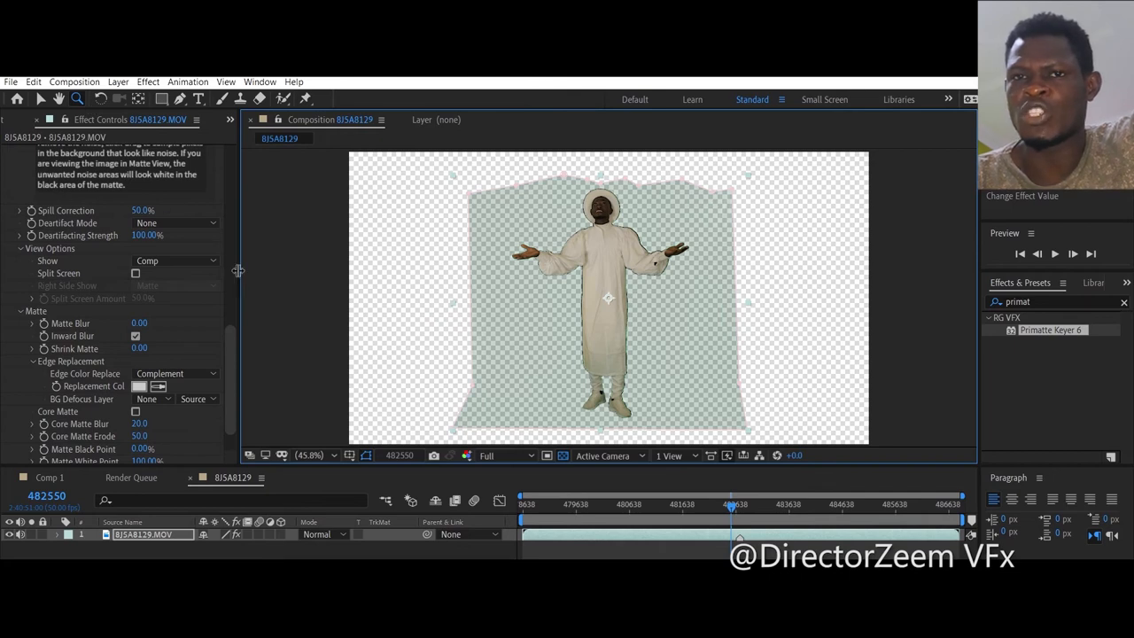
mouse_move(211, 294)
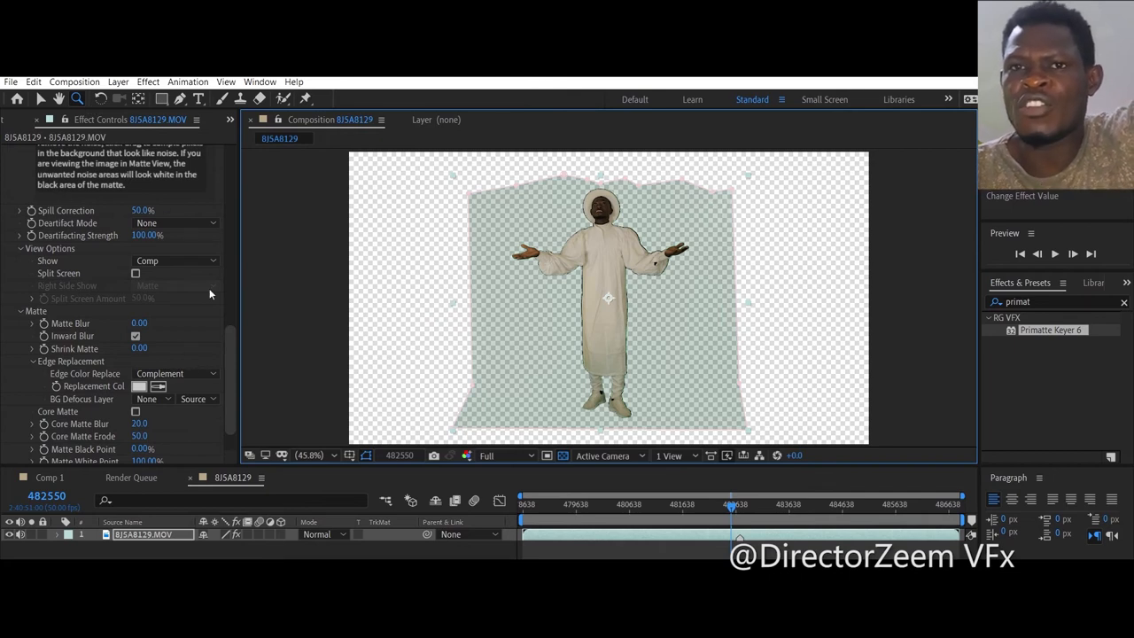
- Show Primatte Keyer's matte view and raise Matte Black Point to 34%
left_click(174, 261)
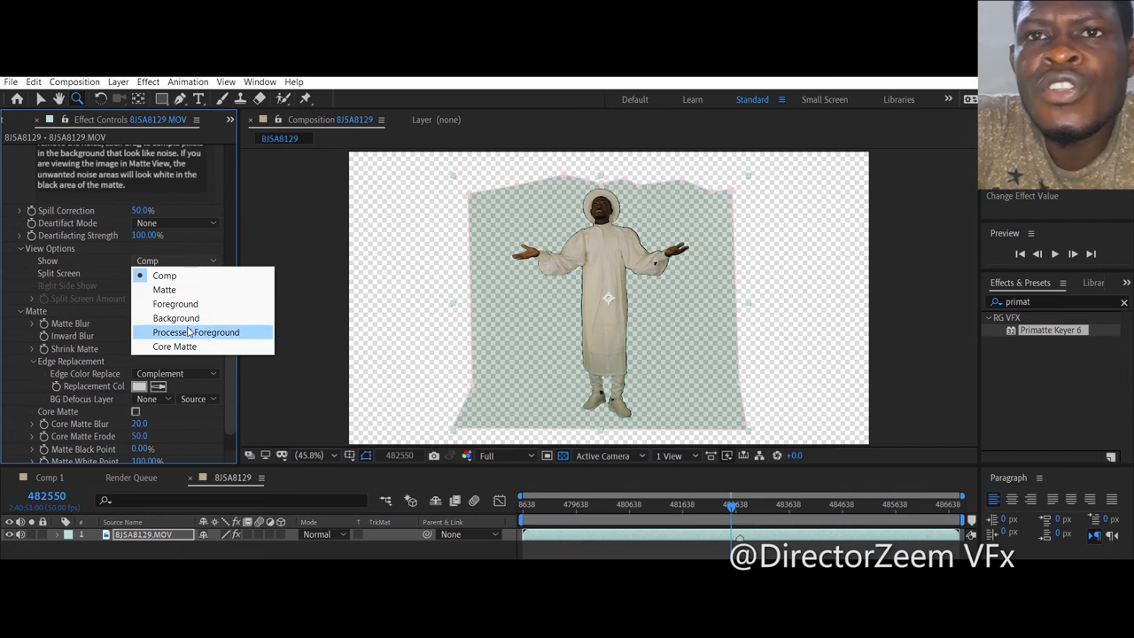
left_click(164, 290)
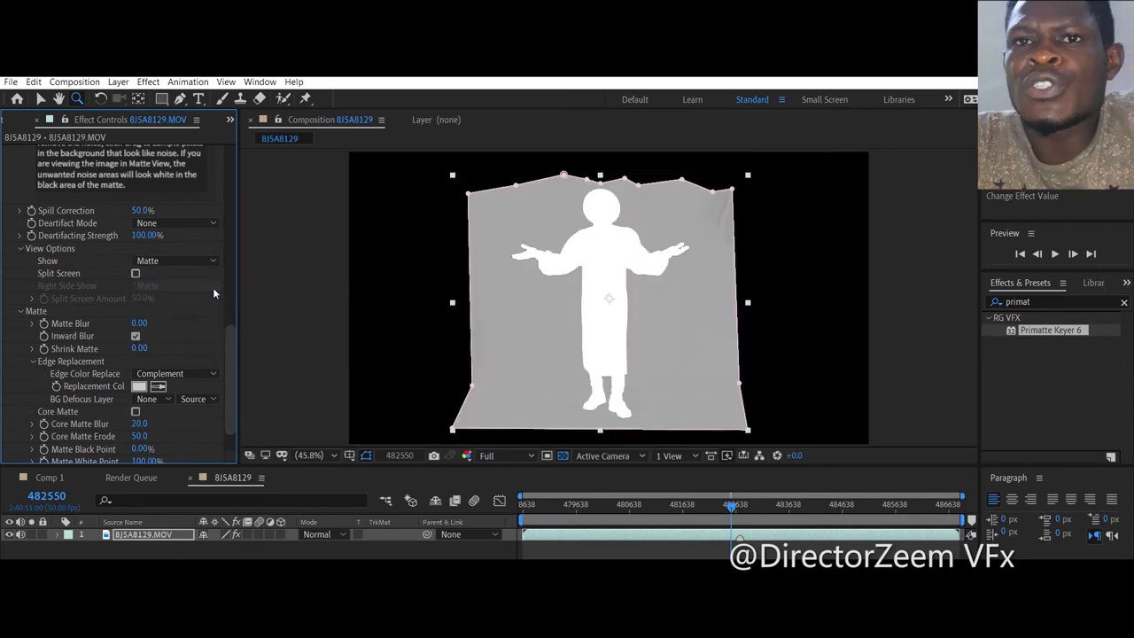
mouse_move(310, 345)
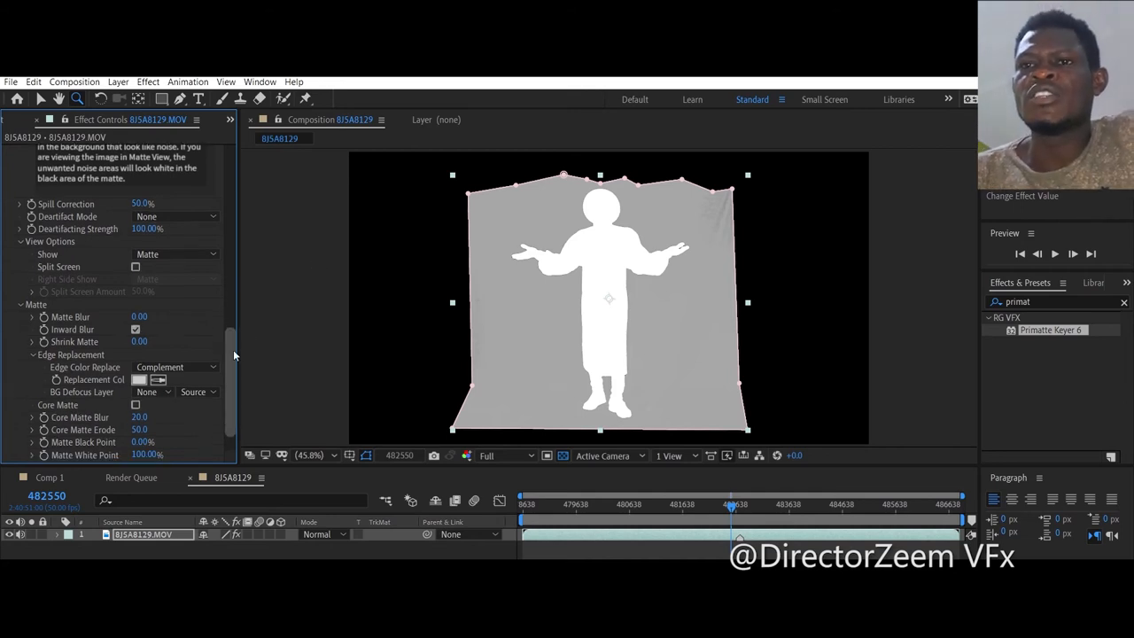
scroll("down", 3)
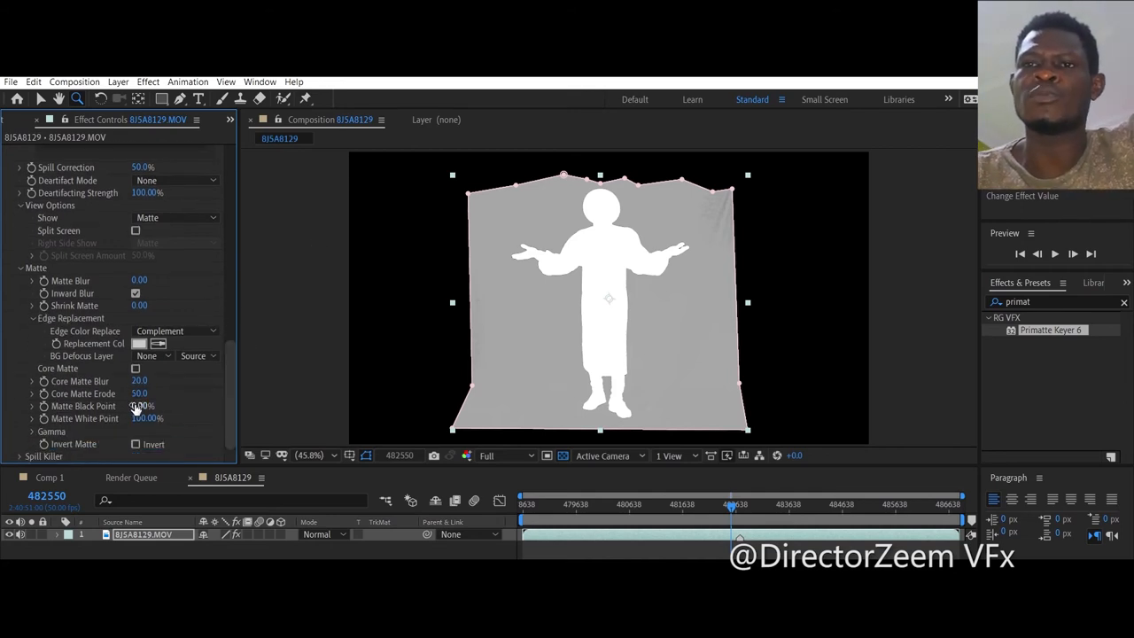
left_click_drag(144, 405, 131, 405)
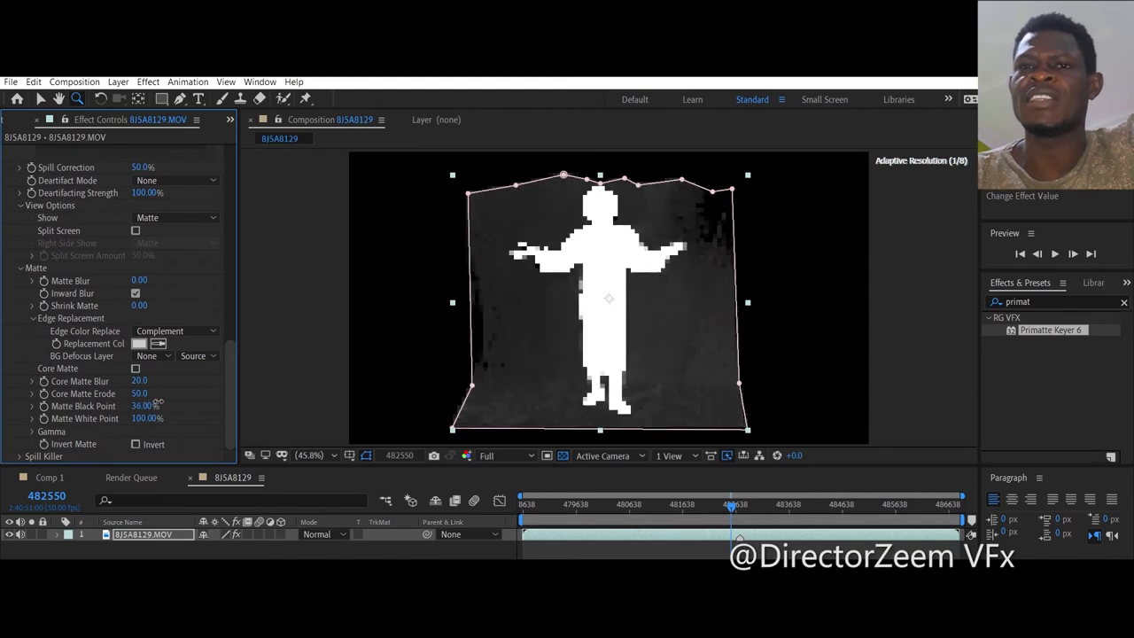
left_click_drag(147, 406, 132, 406)
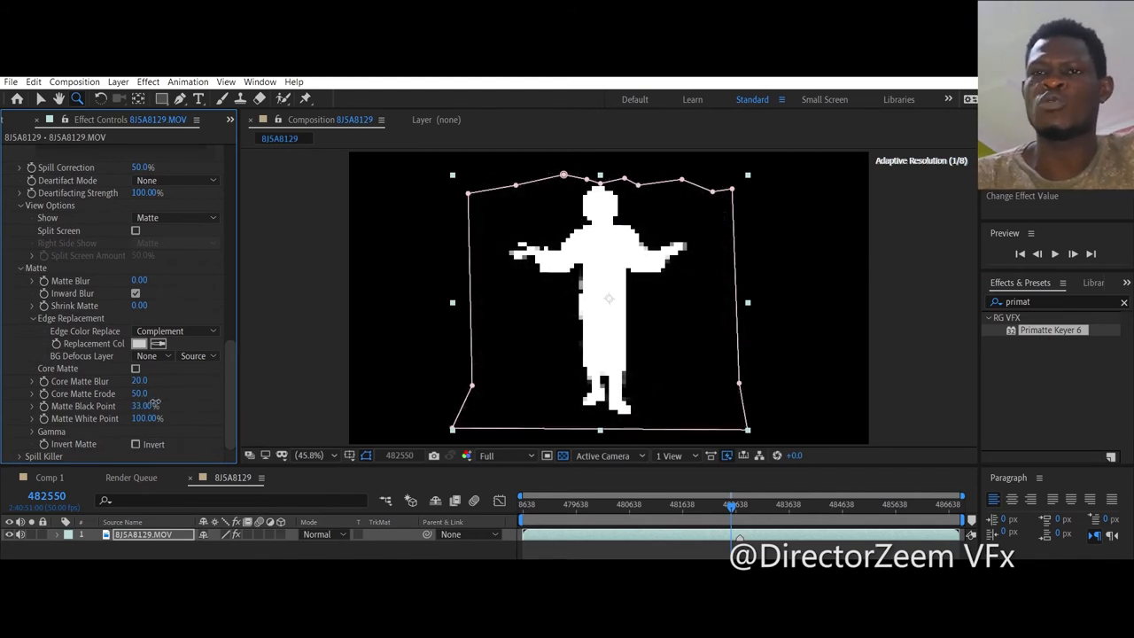
left_click(143, 406)
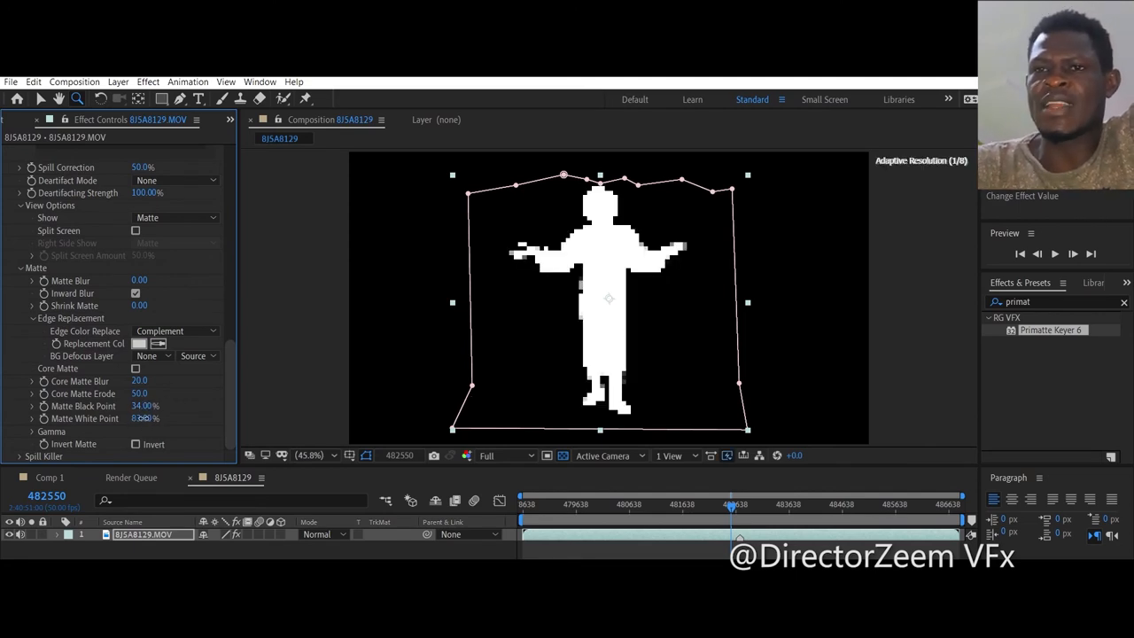
- Push Matte White Point up to 100% for a solid white subject
left_click_drag(144, 418, 157, 419)
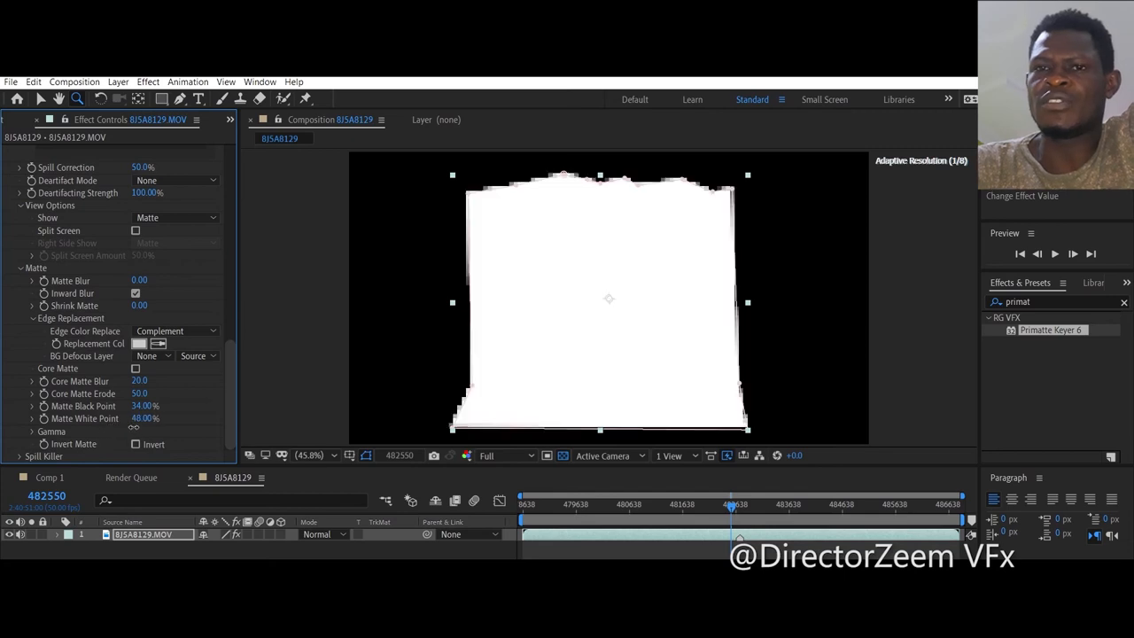
left_click_drag(145, 418, 157, 425)
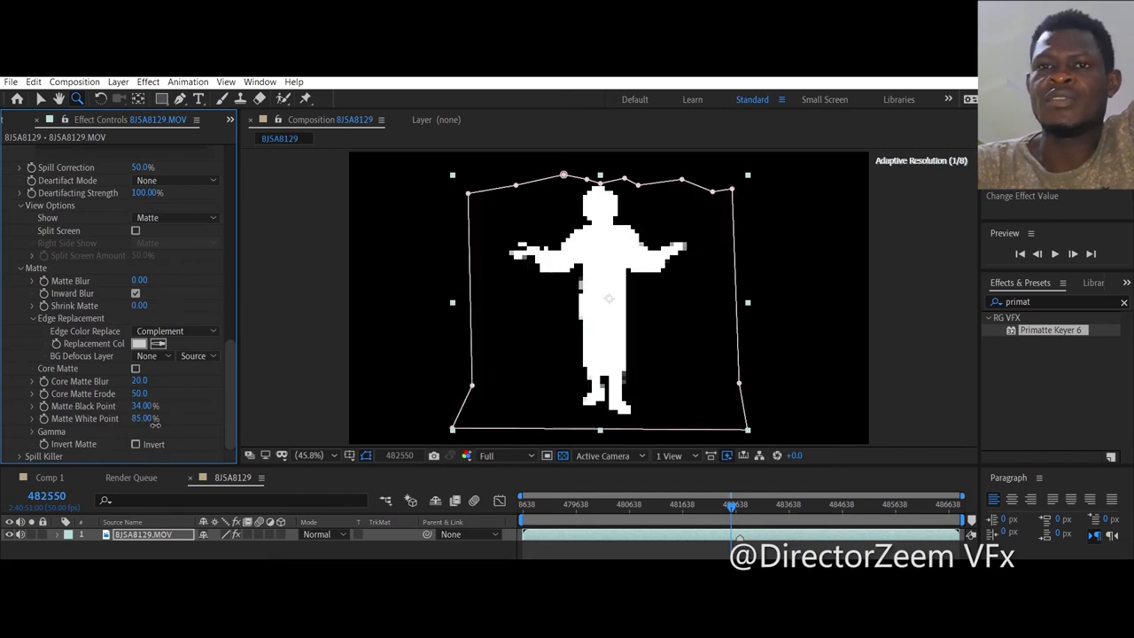
left_click_drag(145, 418, 160, 419)
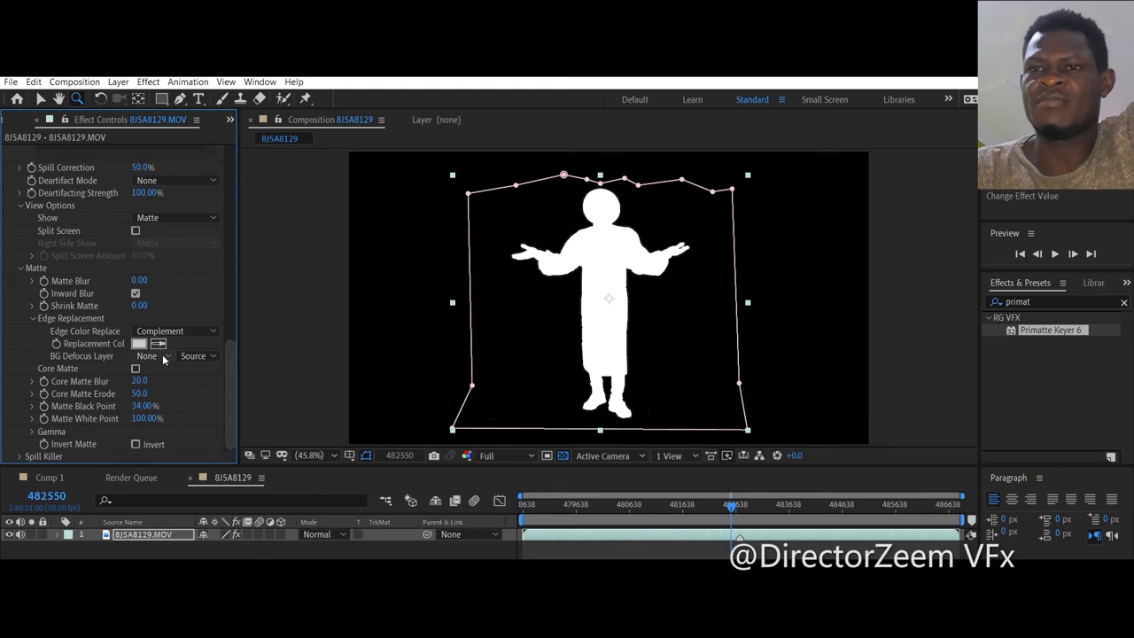
left_click(175, 217)
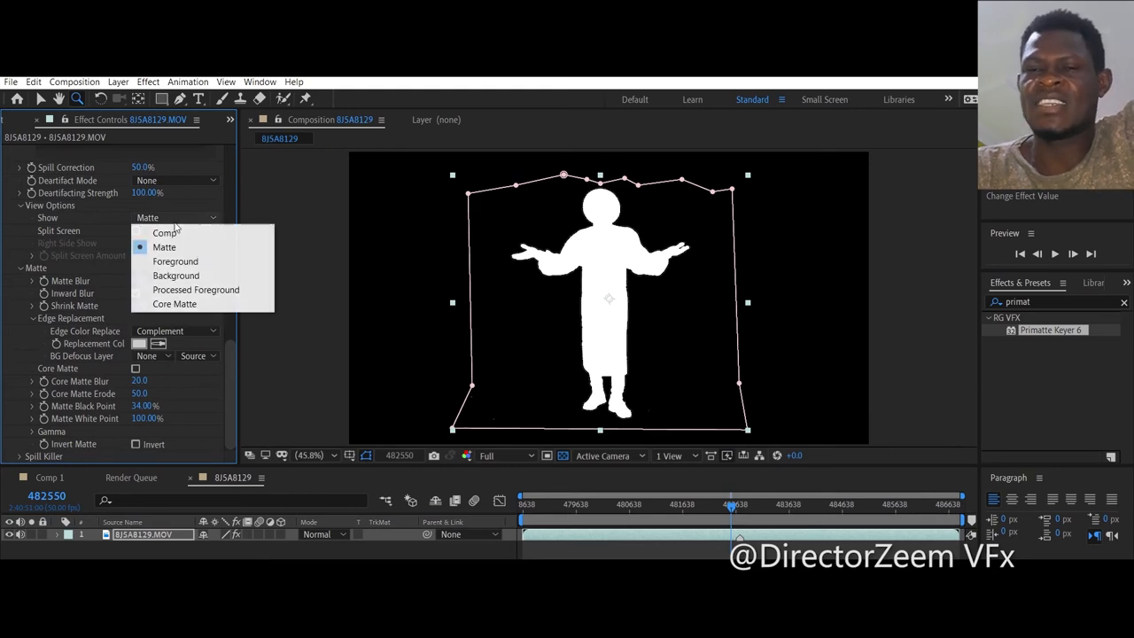
- Switch Show back to Comp and soften the matte edges with Matte Blur 2.70
left_click(167, 232)
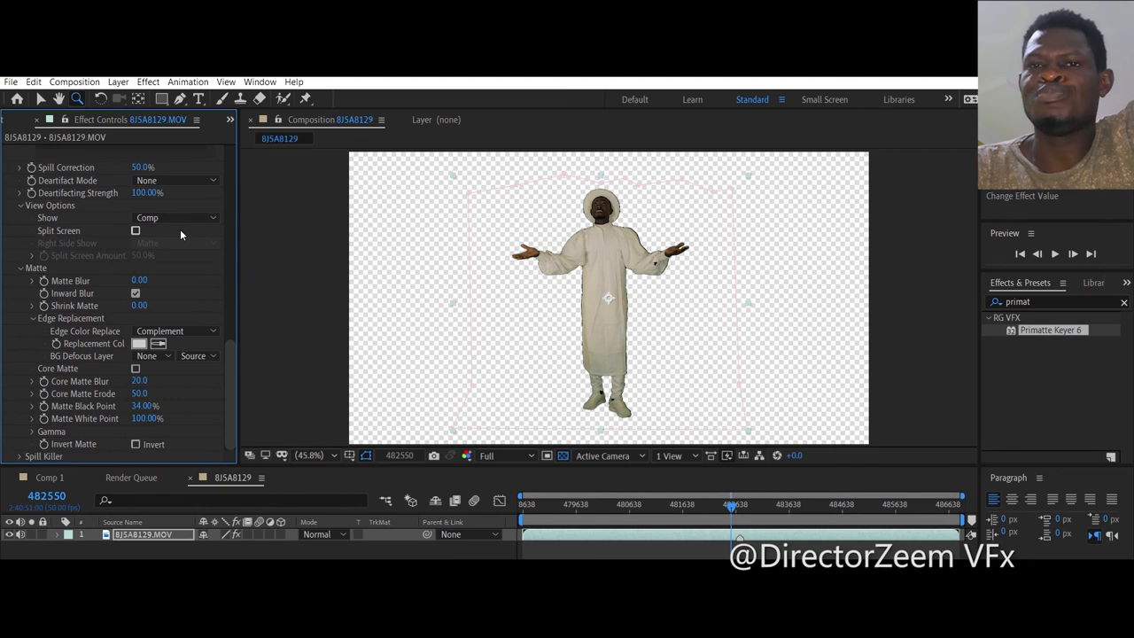
mouse_move(813, 233)
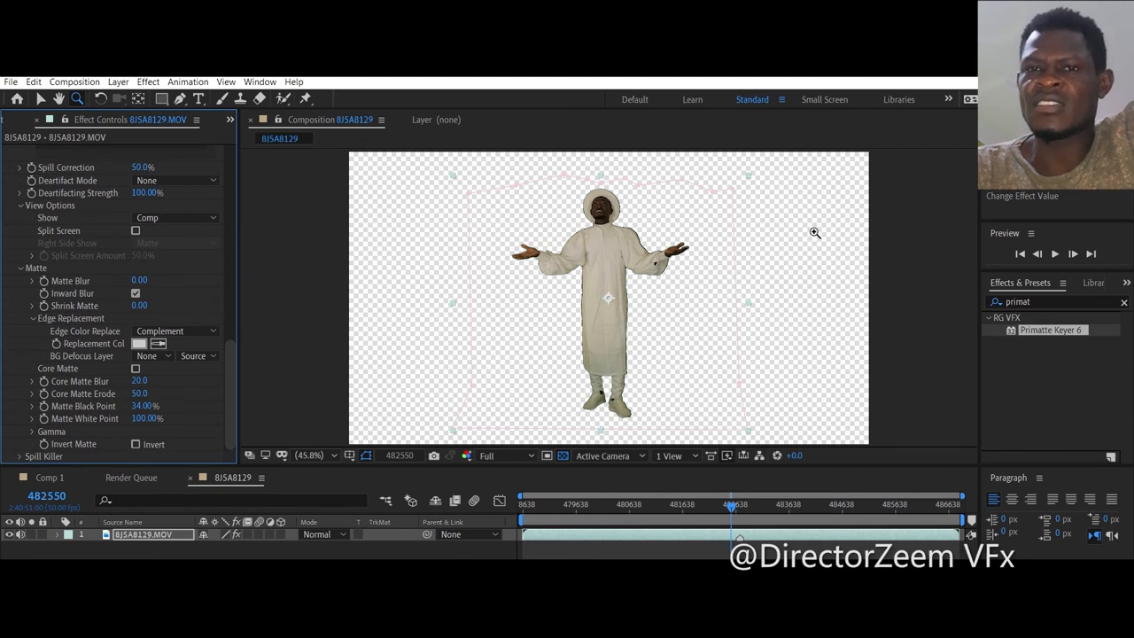
mouse_move(521, 417)
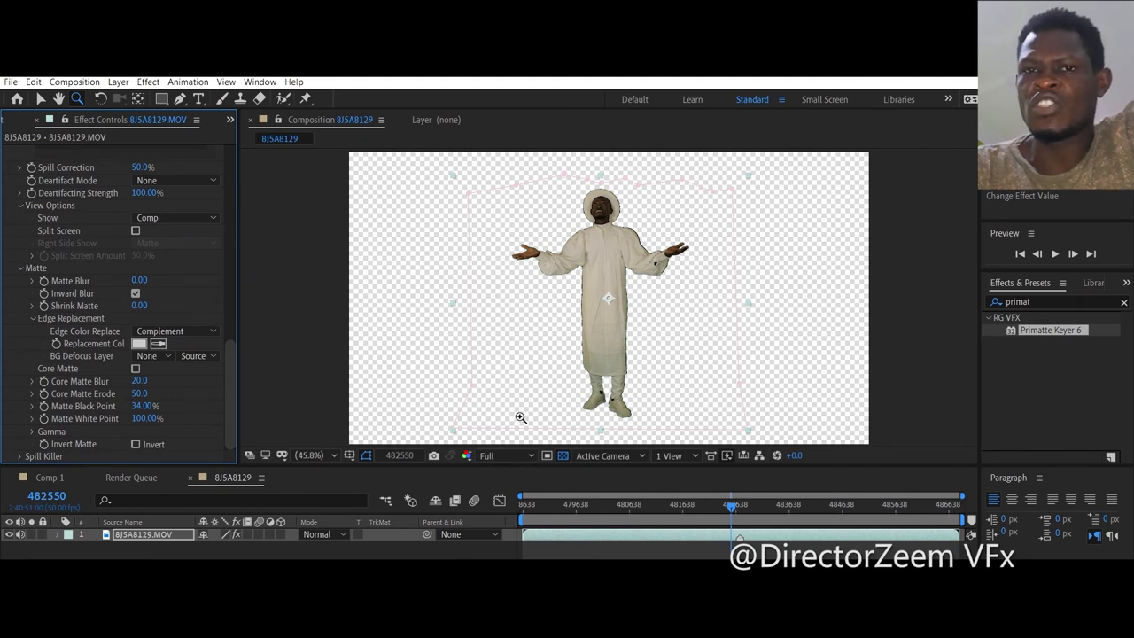
mouse_move(177, 379)
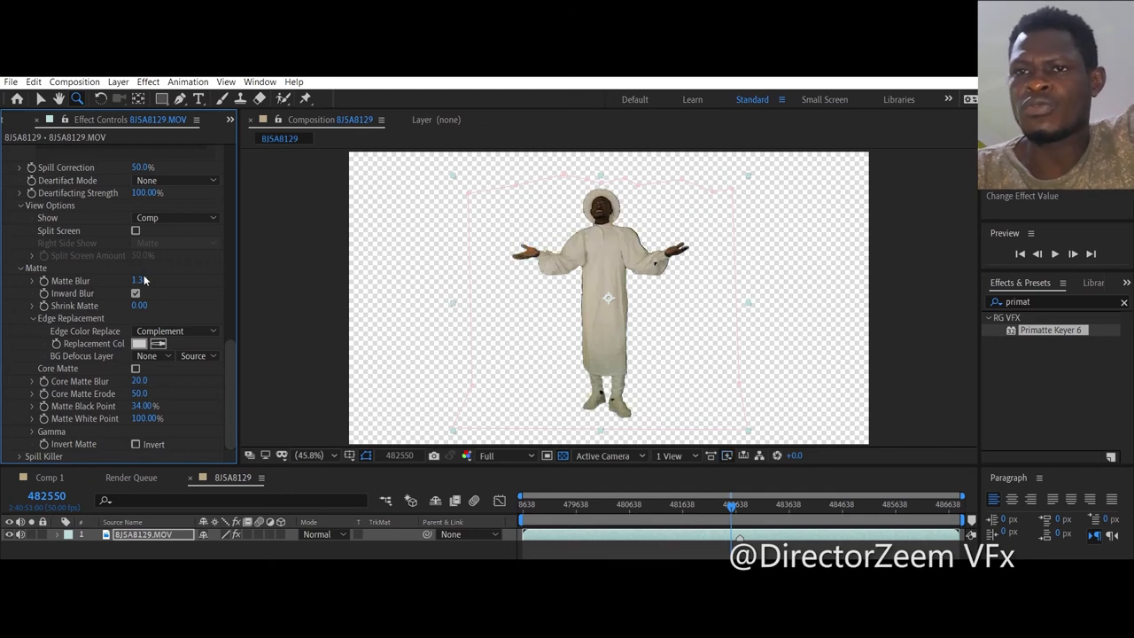
left_click_drag(139, 280, 150, 280)
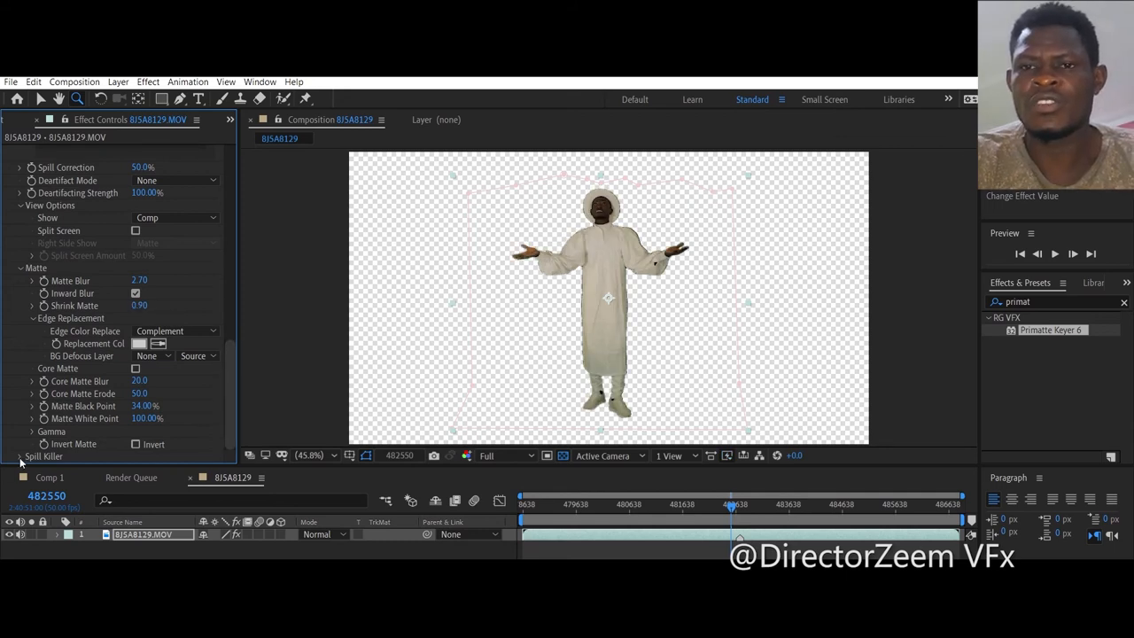
- Enable Spill Killer, set Red-Green to 17, and scrub to a later frame to check the key
scroll("down", 3)
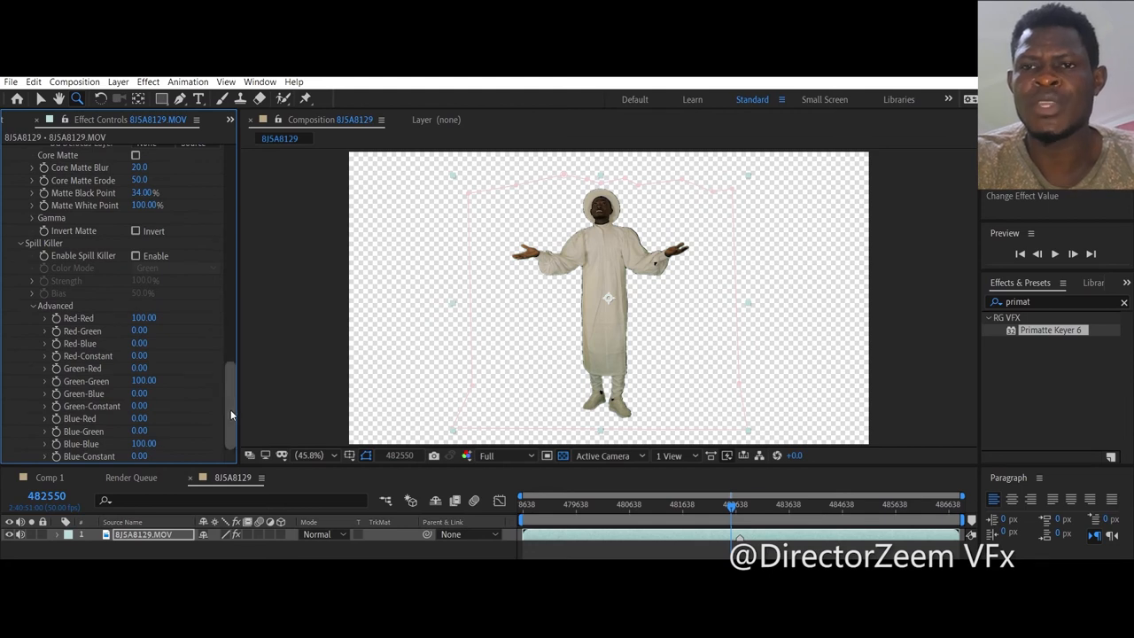
left_click(135, 256)
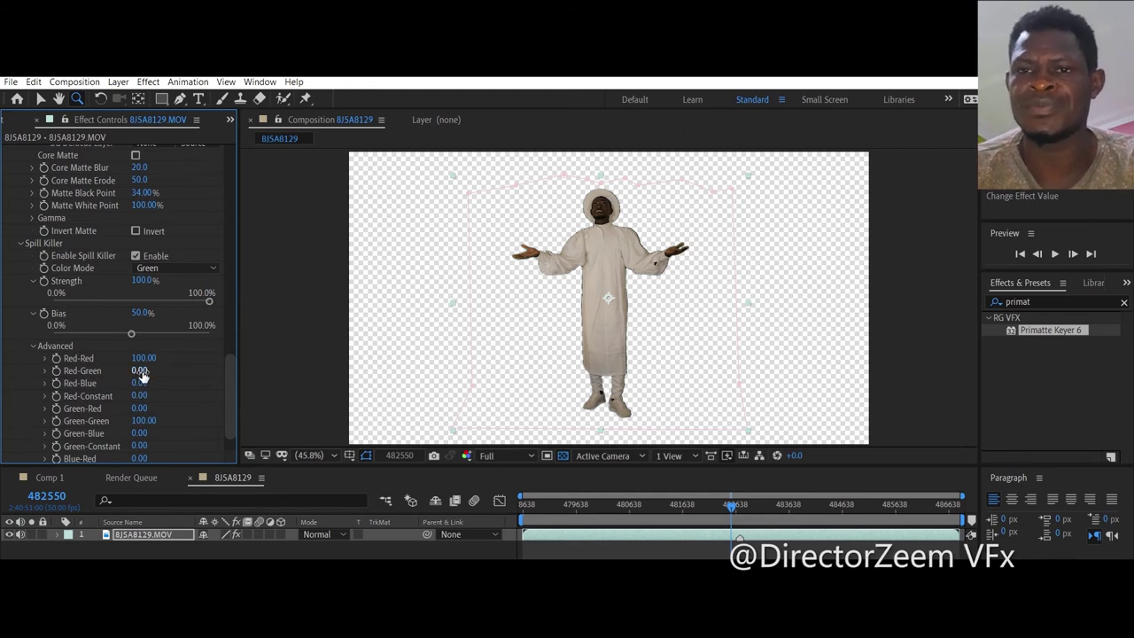
left_click_drag(140, 371, 155, 371)
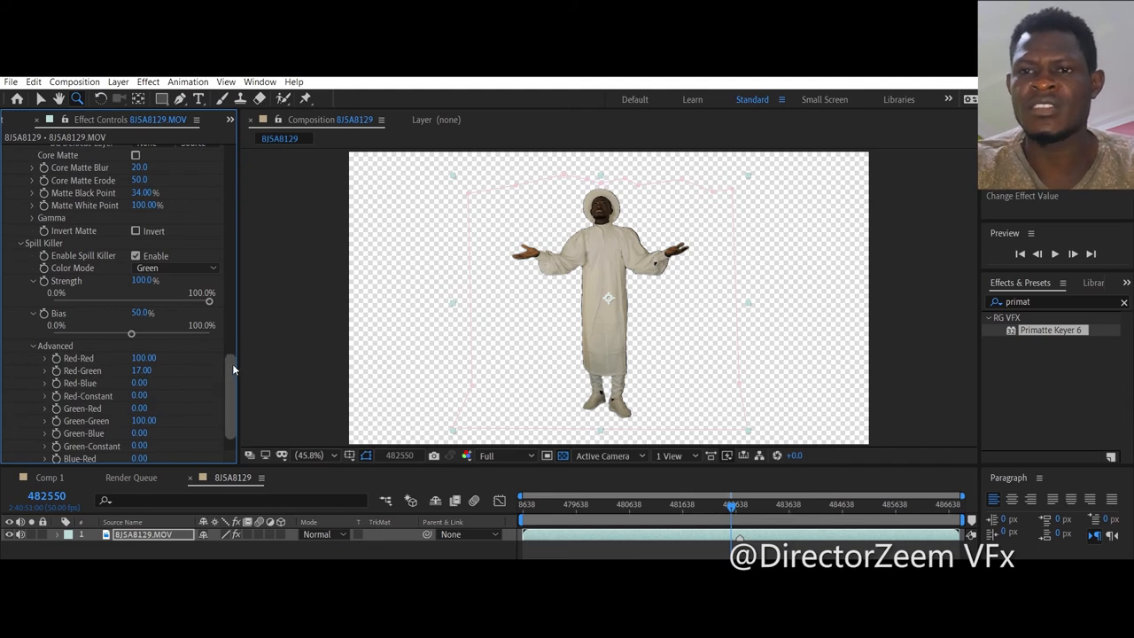
scroll("down", 3)
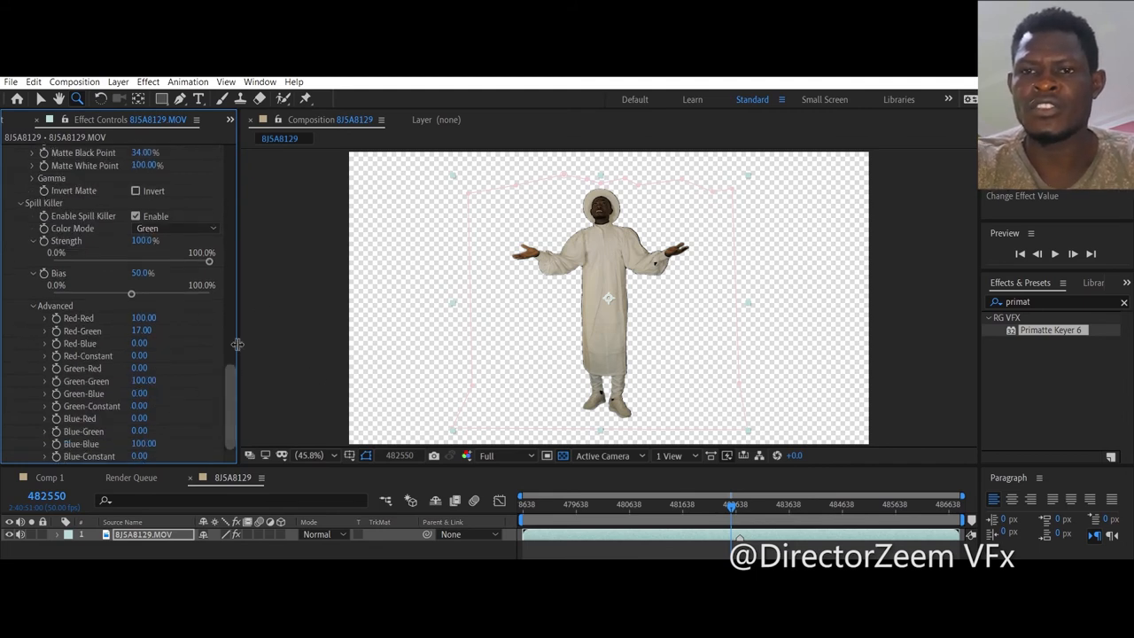
left_click(591, 504)
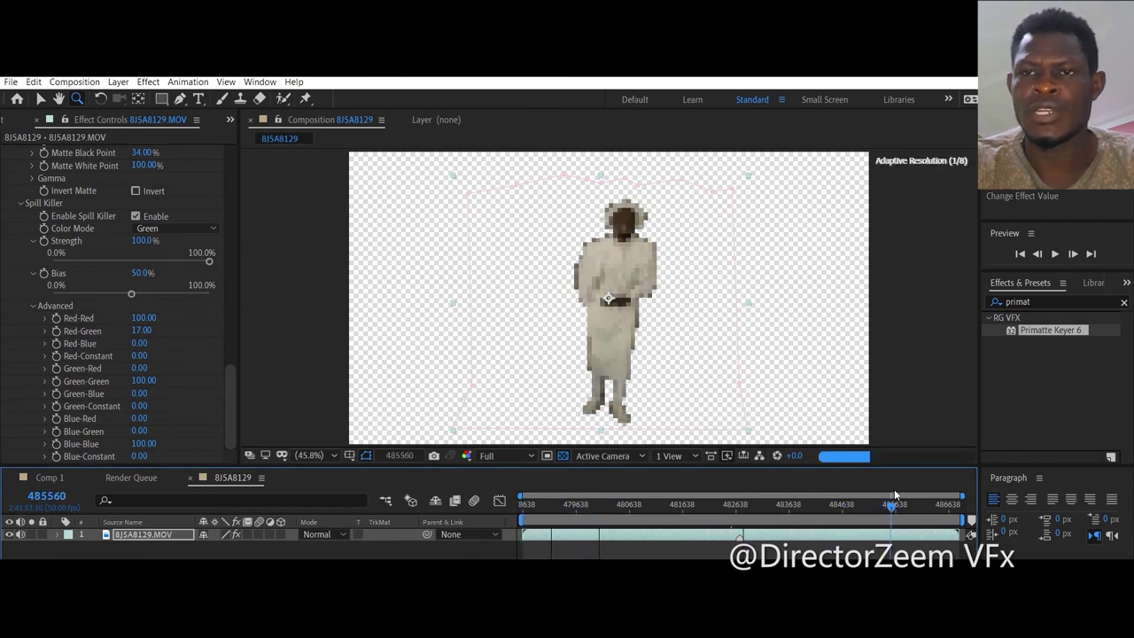
left_click_drag(893, 503, 917, 503)
type("lumetri")
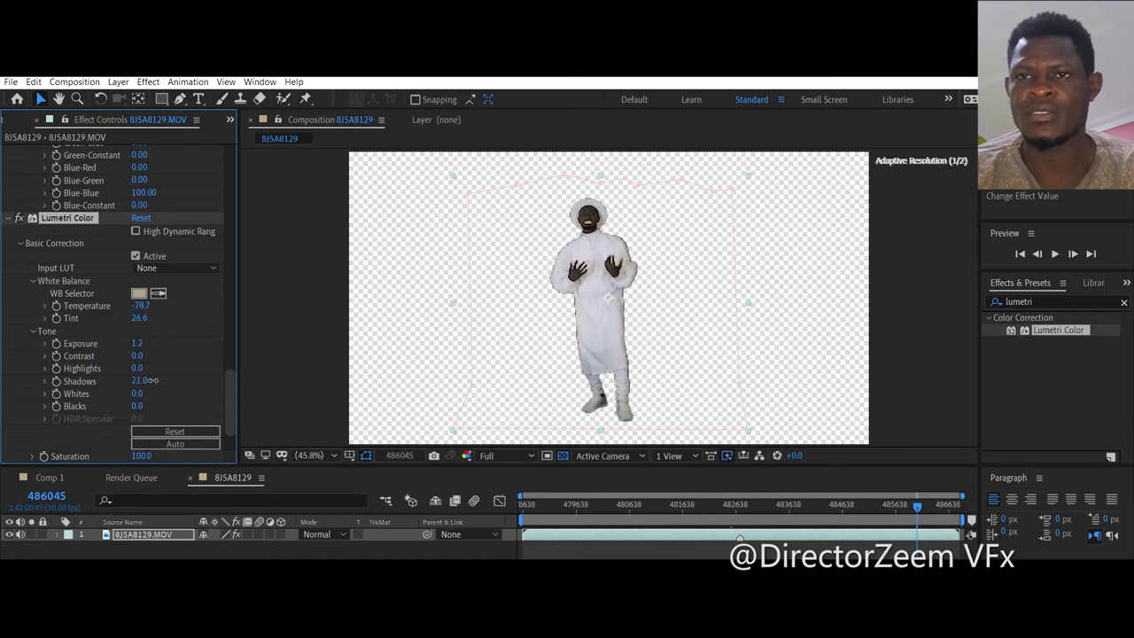
- Lift the subject's shadows to 21 in Lumetri Color
left_click_drag(139, 380, 144, 380)
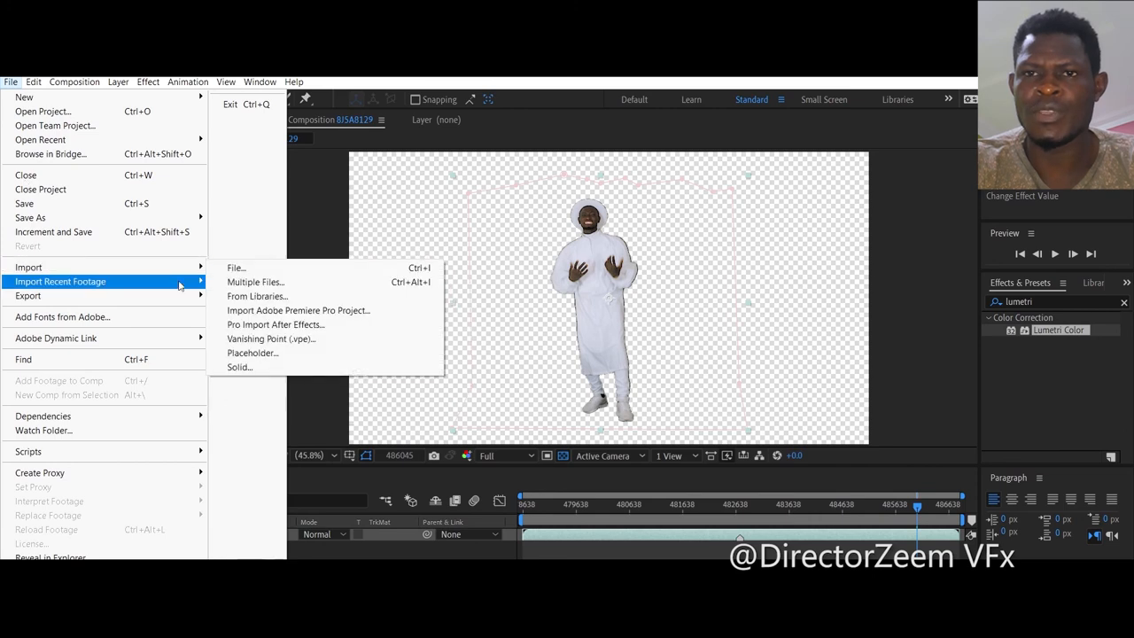
- Browse to Local Disk (D:) > STOCK VIDEOS to import Church_aisle_1_Videvo.mov
left_click(236, 266)
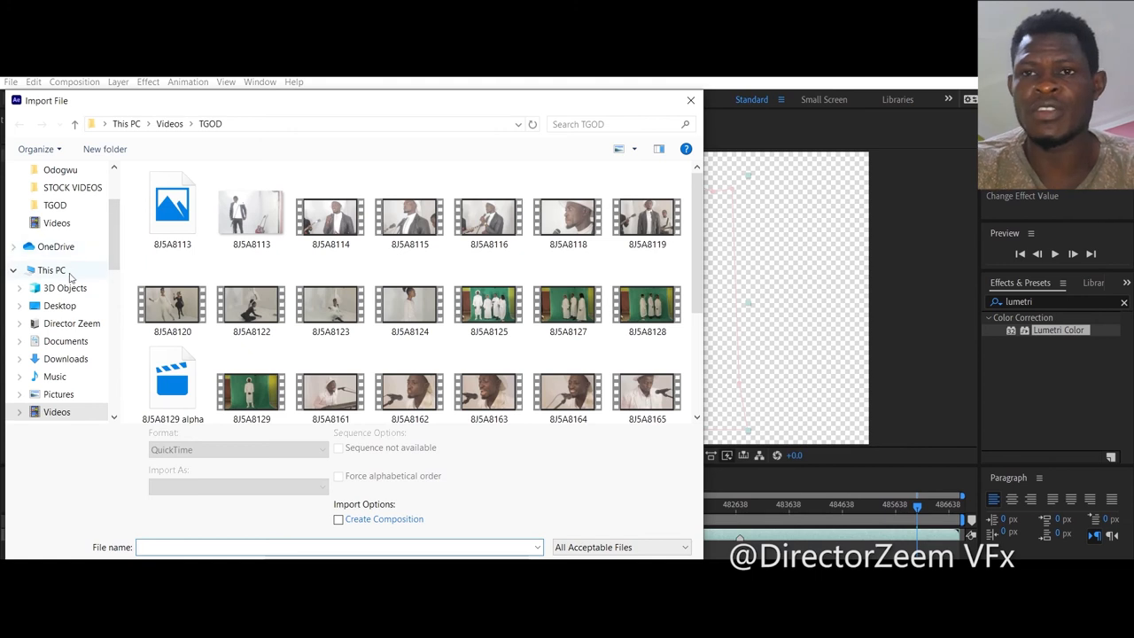
left_click(51, 269)
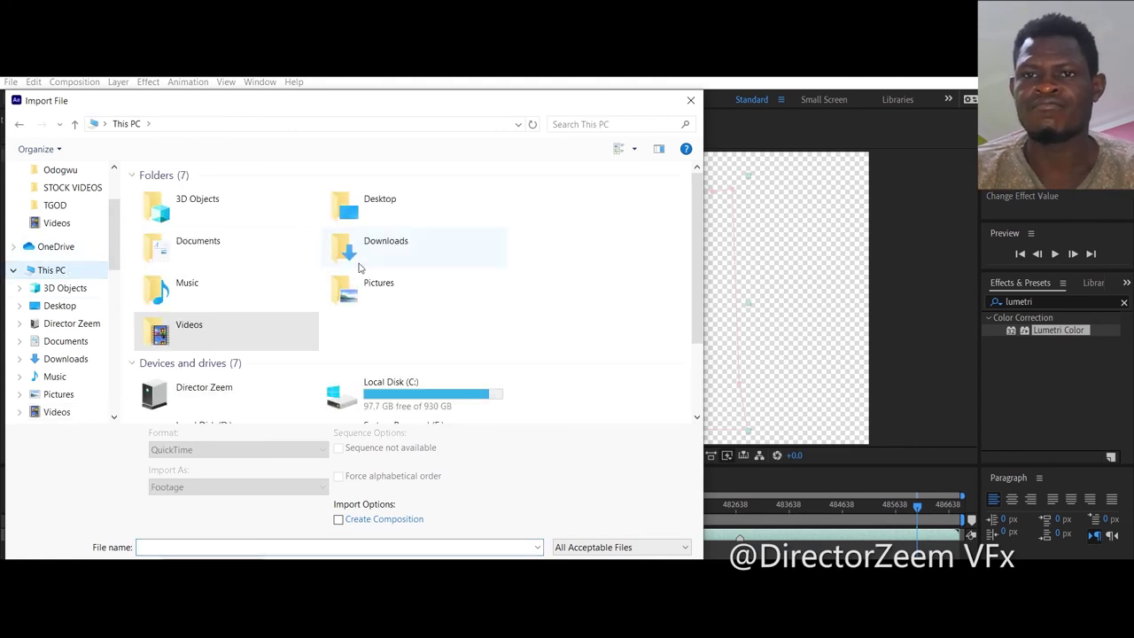
scroll("down", 3)
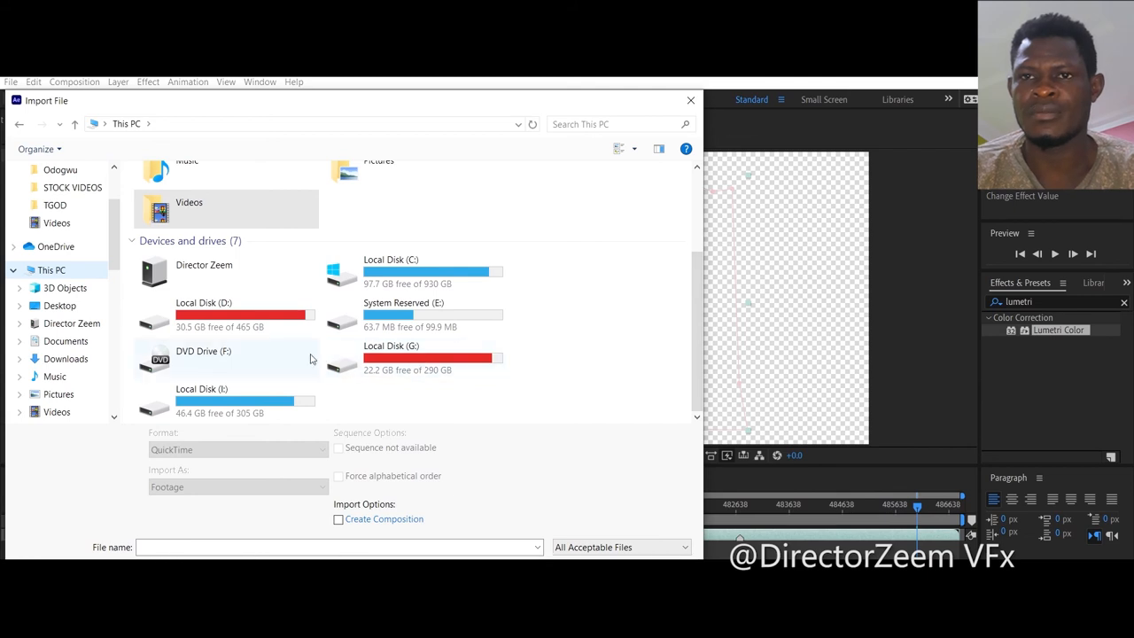
mouse_move(211, 326)
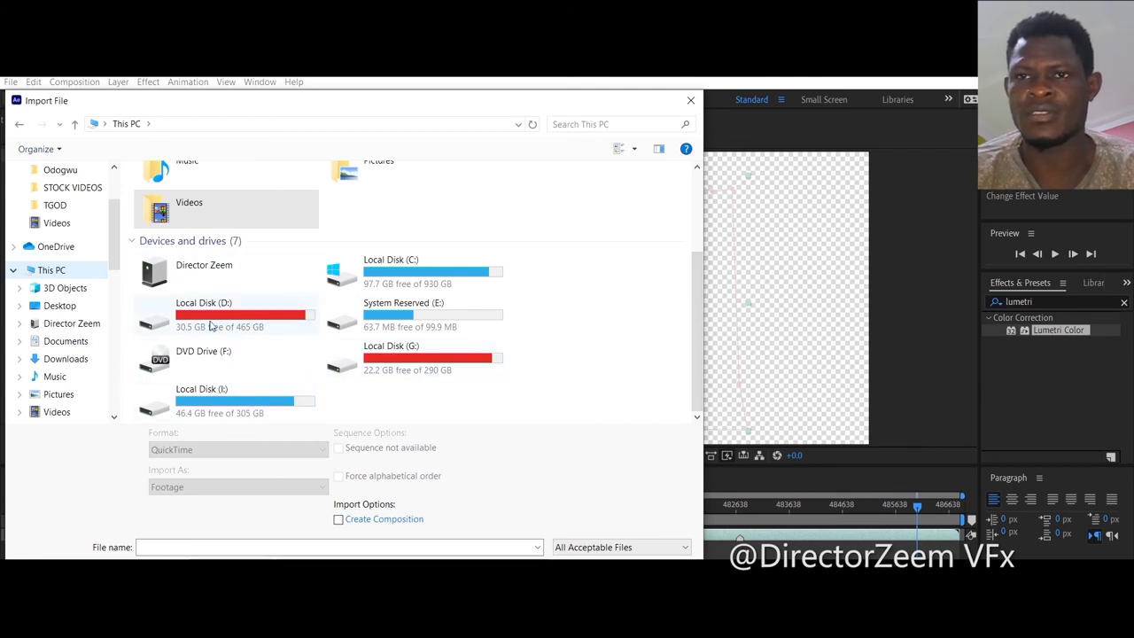
double_click(204, 318)
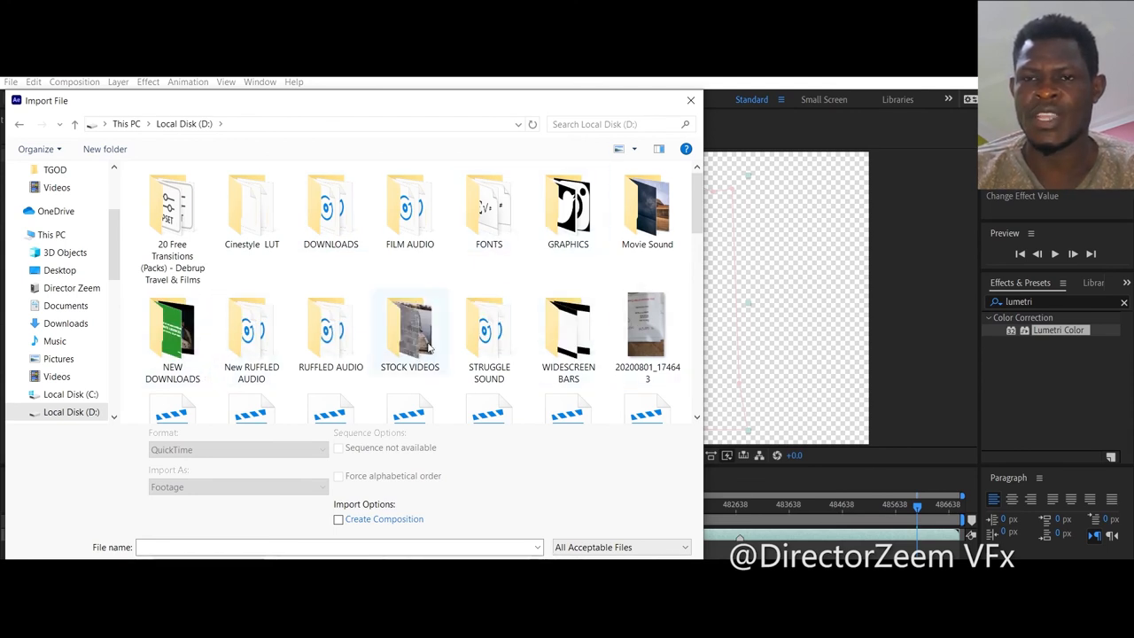
double_click(409, 328)
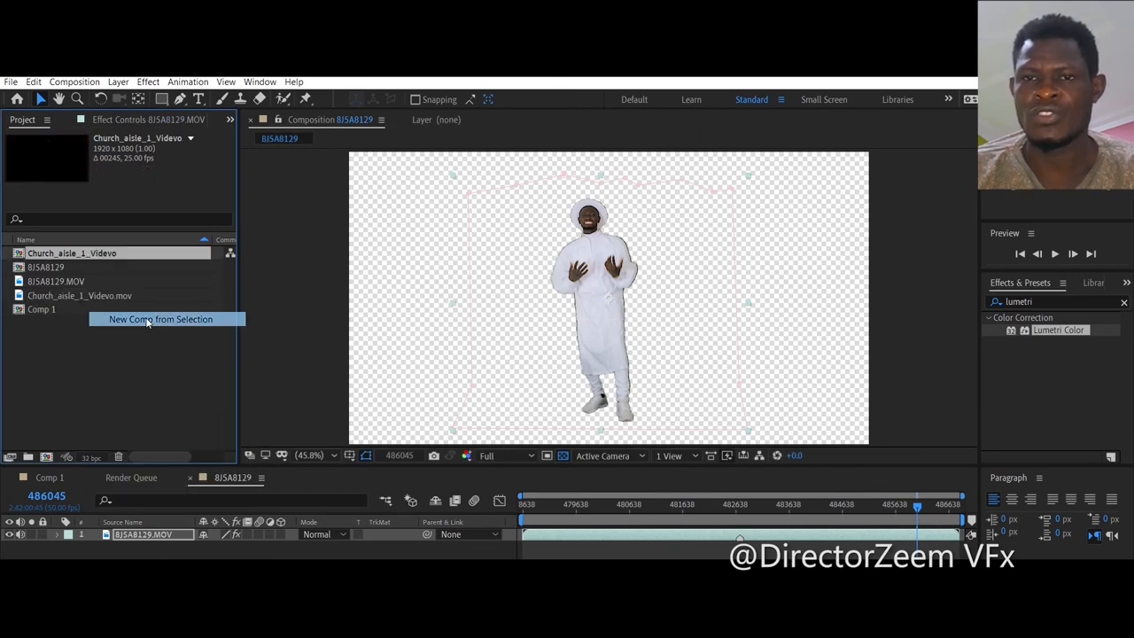
- Build the Church_aisle_1_Videvo comp from the footage and clear the effects search
left_click(161, 319)
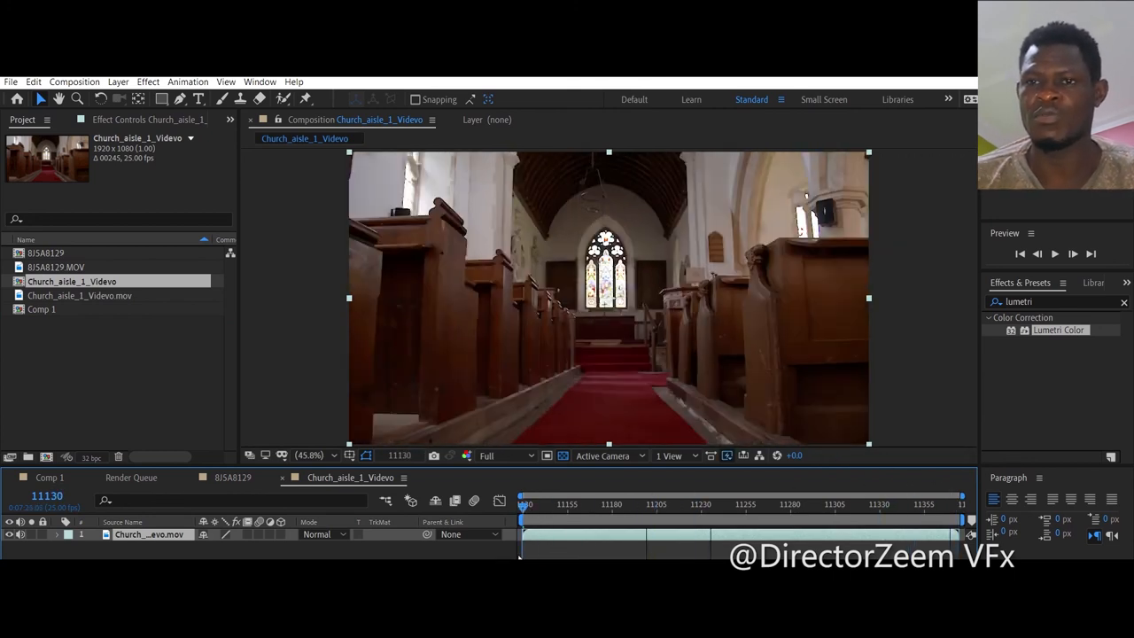
left_click_drag(522, 504, 960, 505)
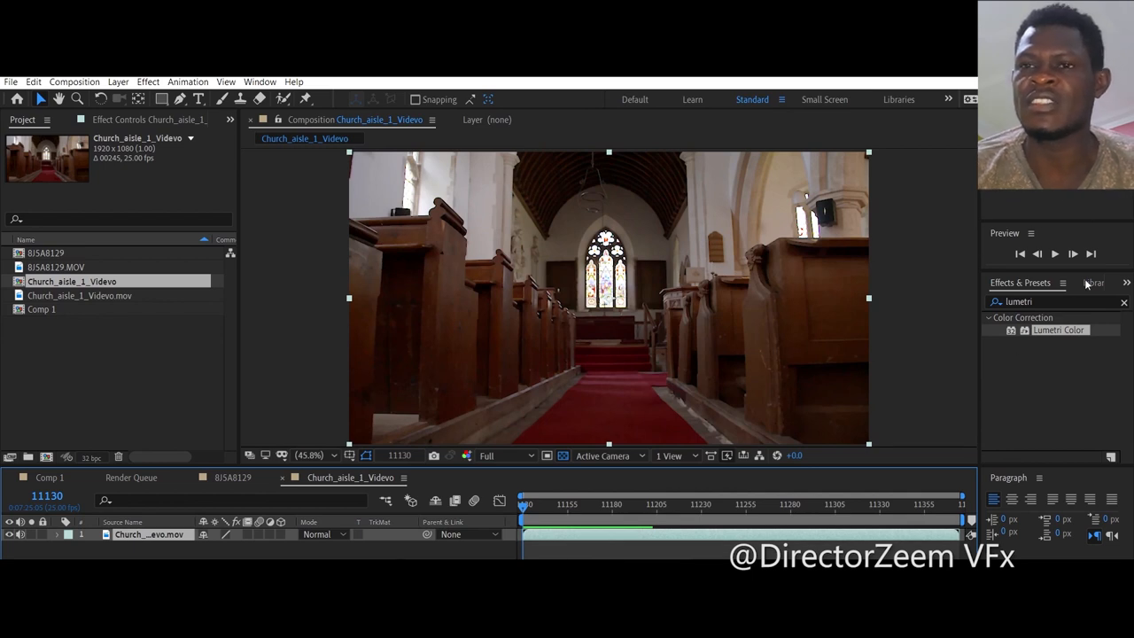
left_click(1124, 301)
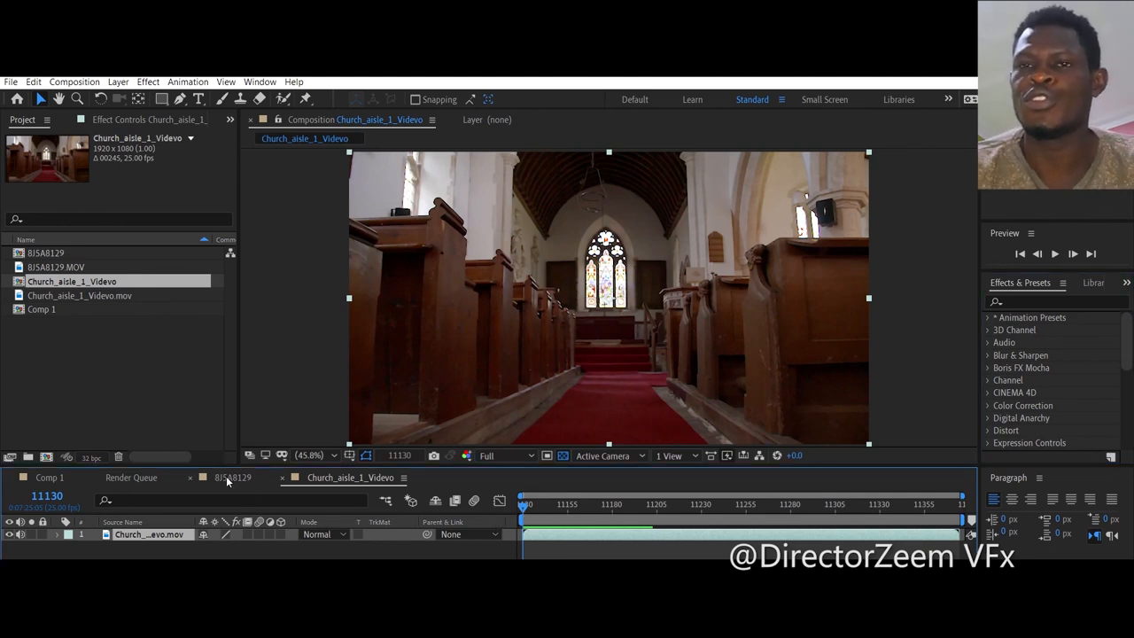
mouse_move(238, 495)
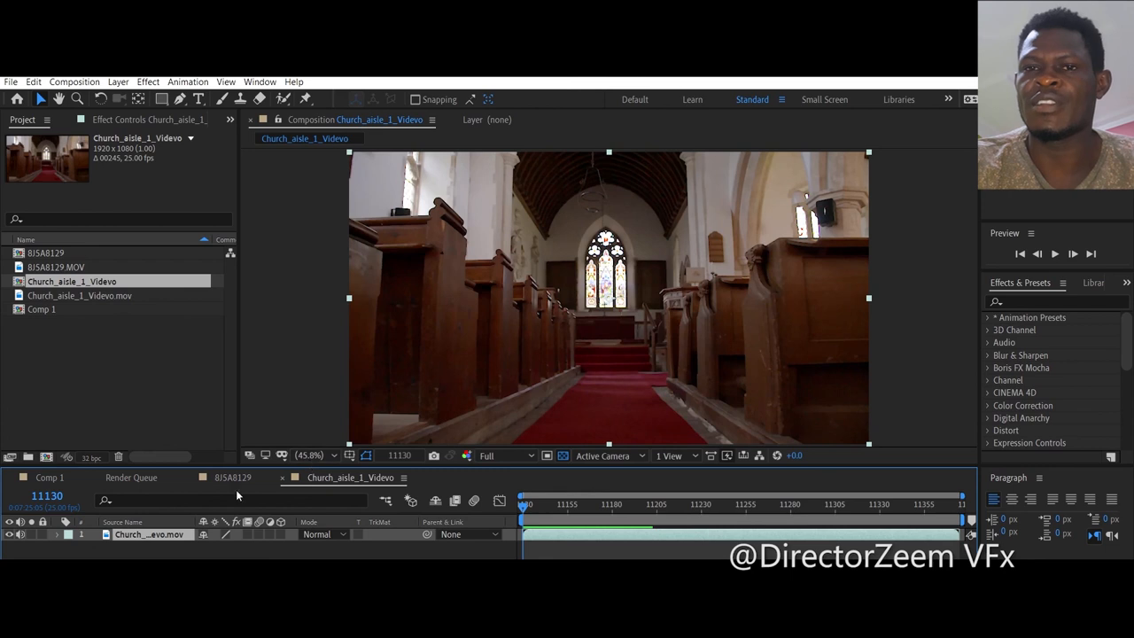
mouse_move(51, 297)
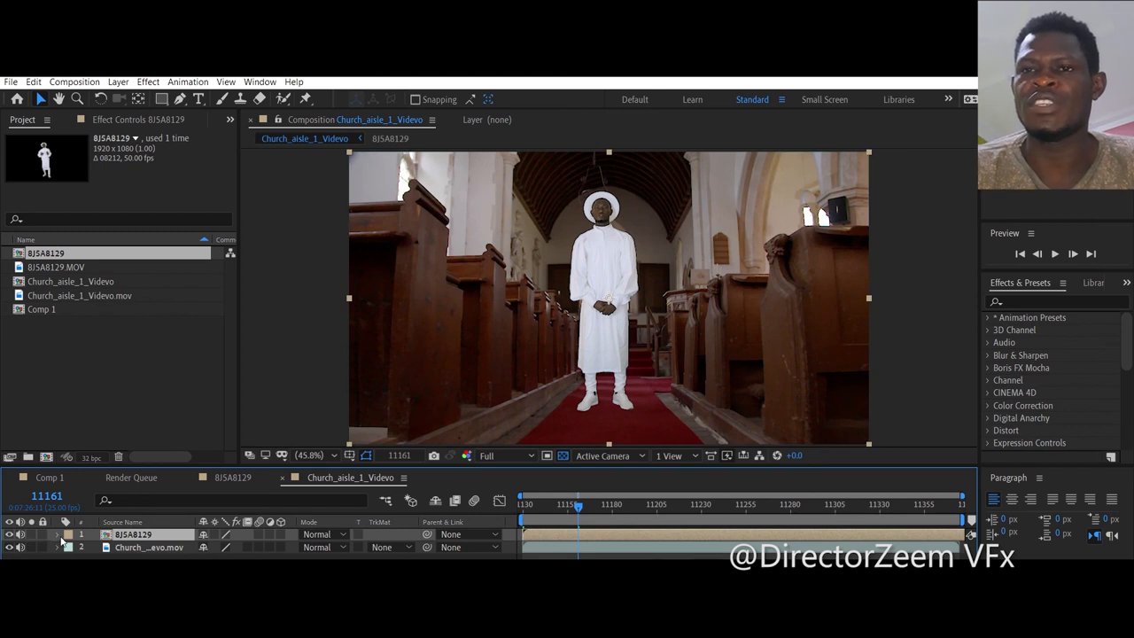
- Expand the 8J5A8129 subject layer's Transform properties in the church comp
left_click(56, 534)
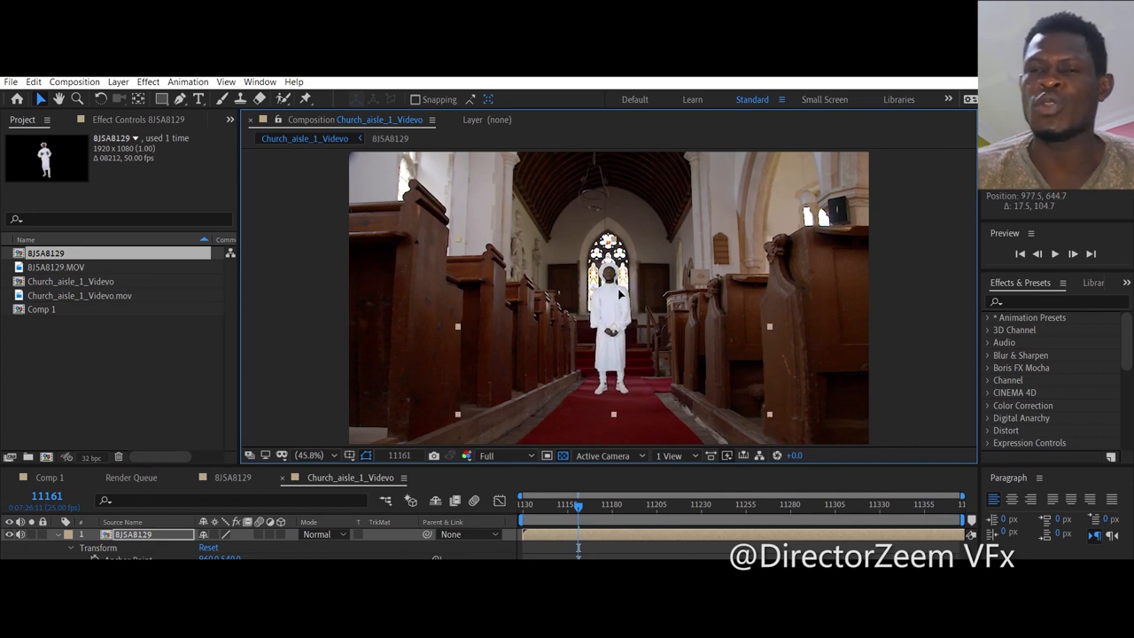
mouse_move(583, 379)
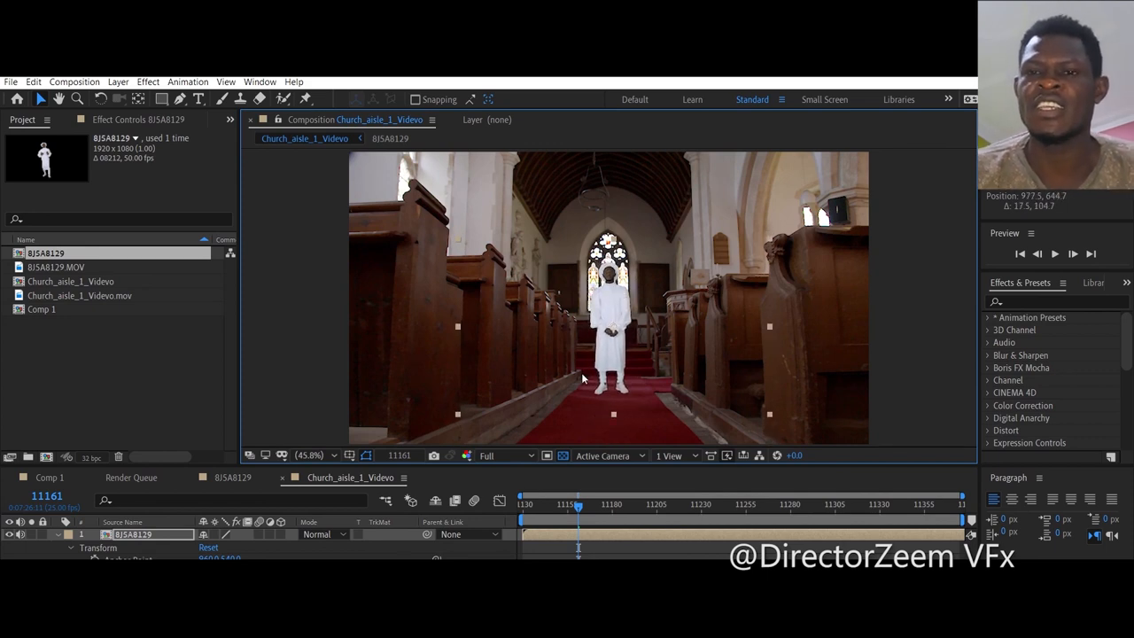